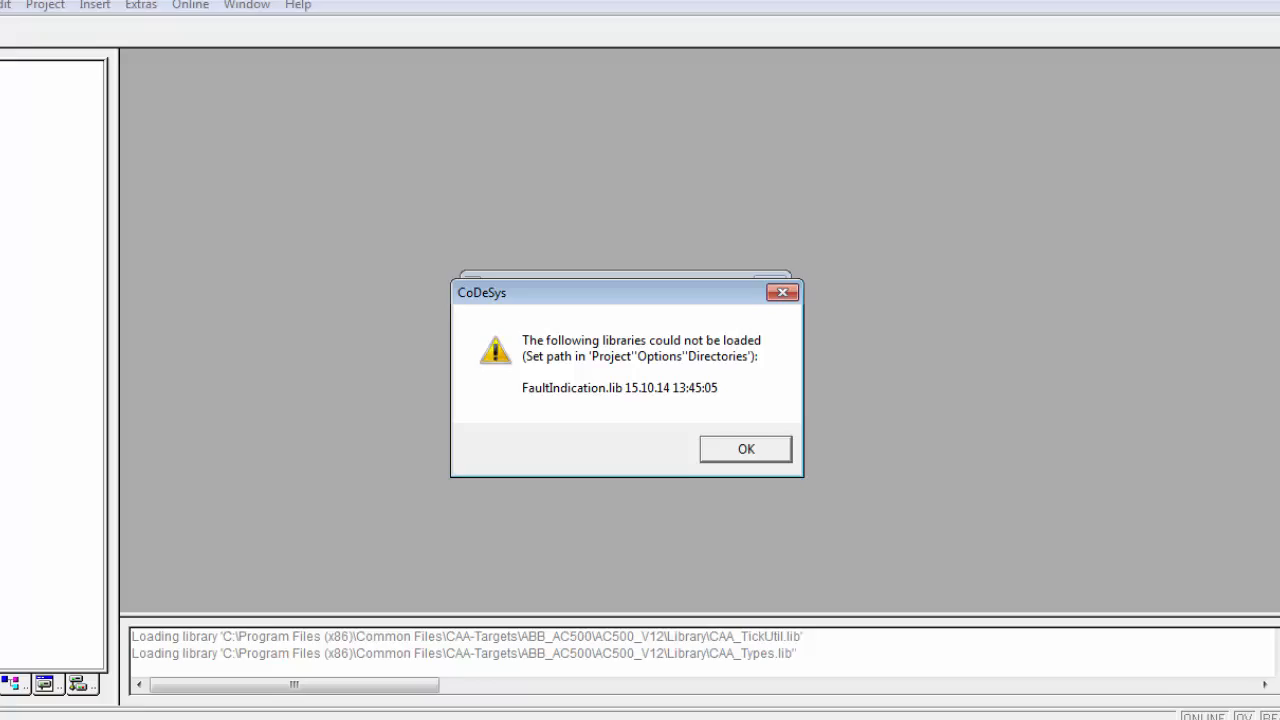
# Acknowledge the CoDeSys warning that FaultIndication.lib could not be loaded
pyautogui.click(744, 448)
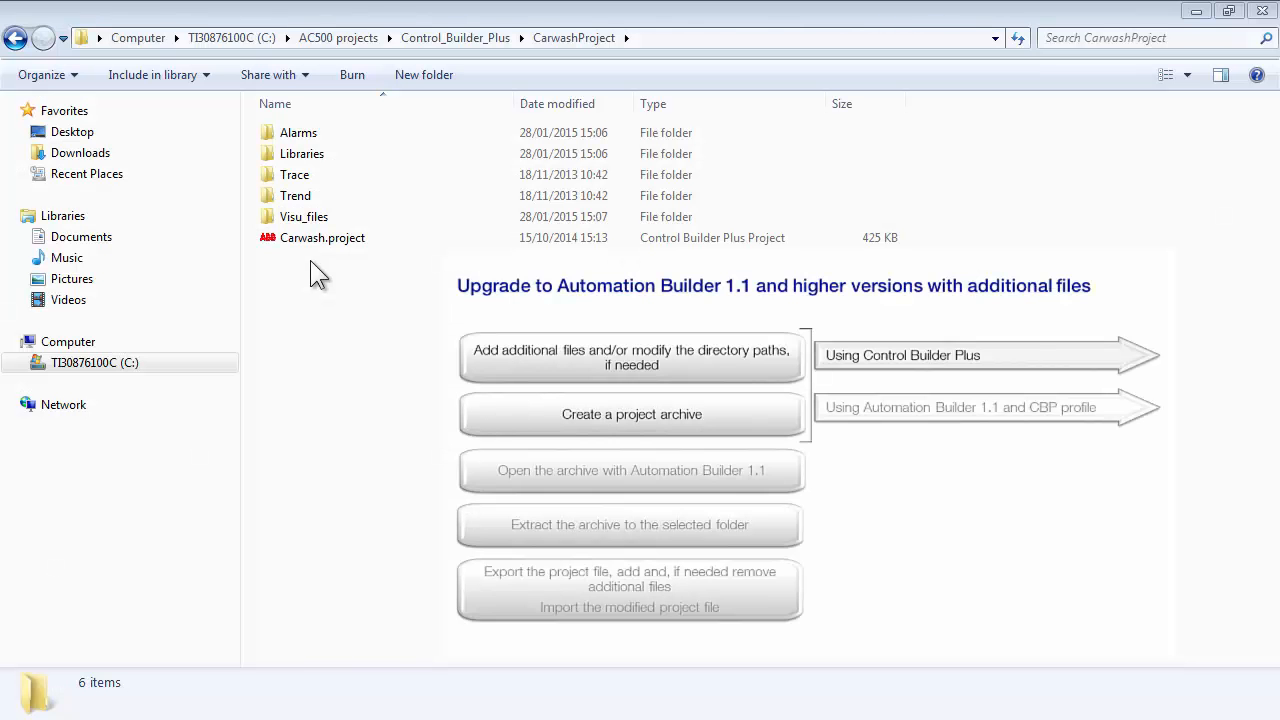
# Launch Carwash.project from the CarwashProject folder into Control Builder Plus
pyautogui.click(322, 236)
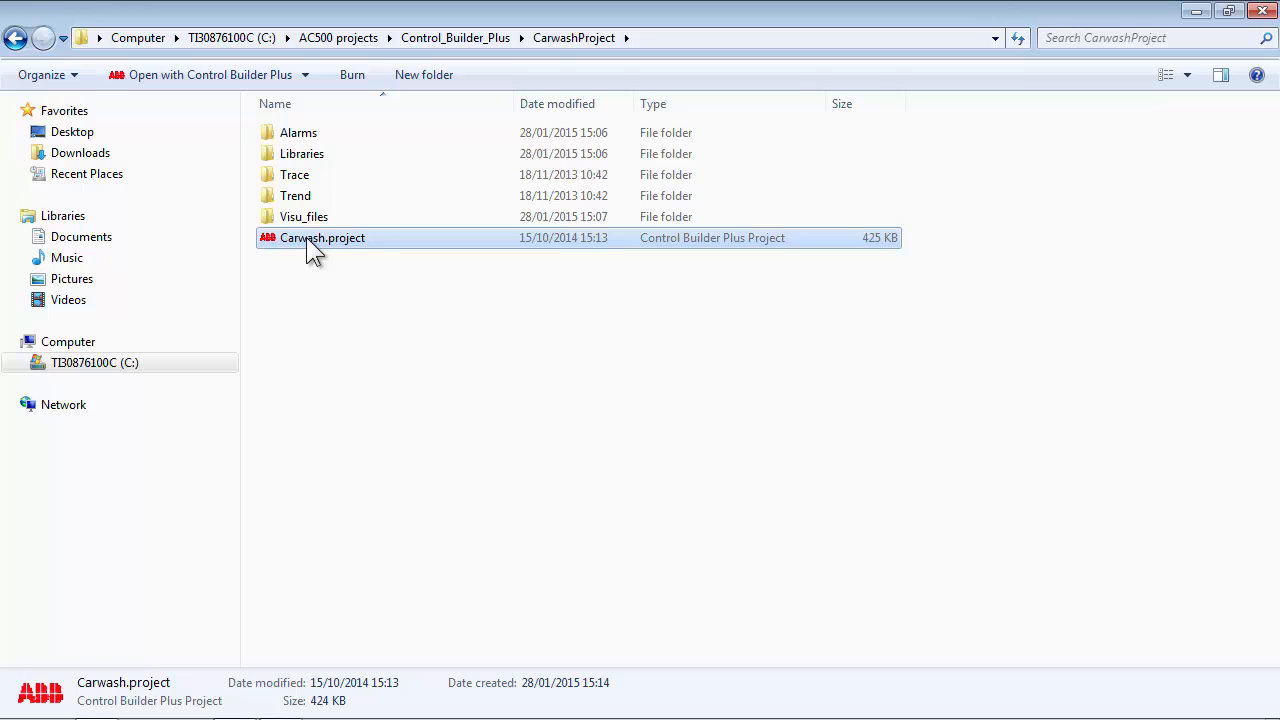
pyautogui.doubleClick(322, 236)
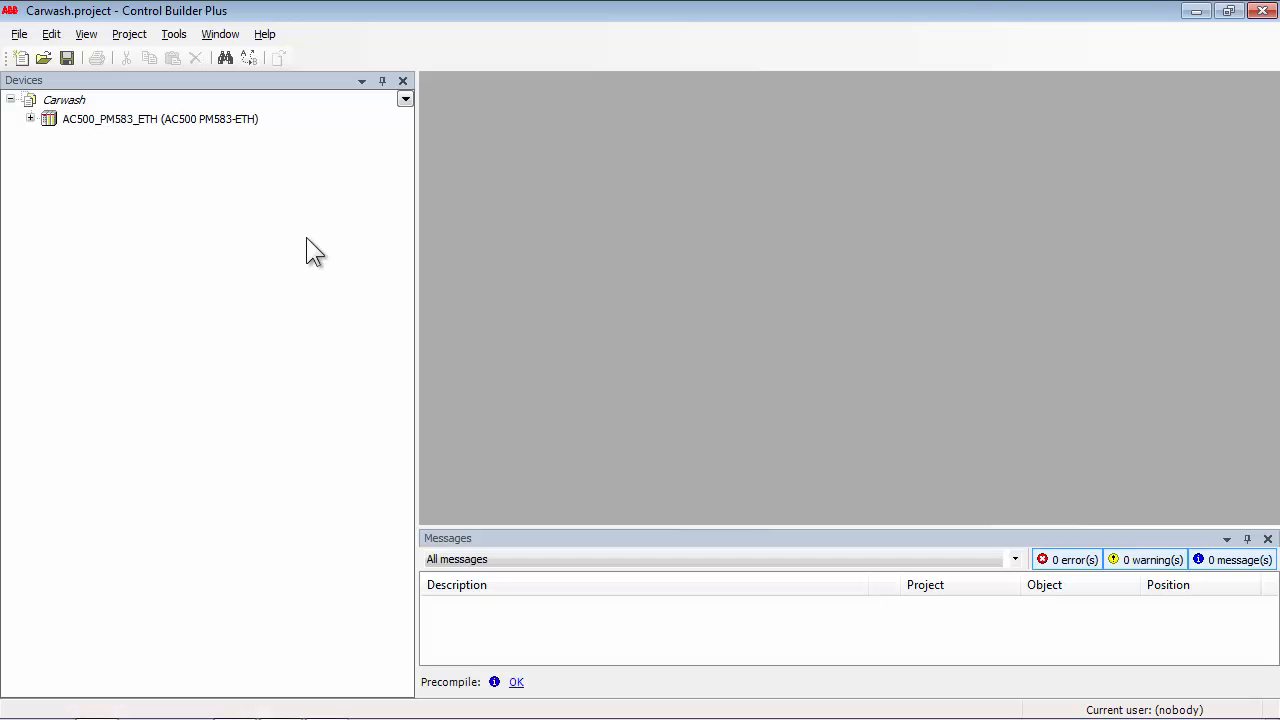
# In Project Options > Directories set libraries to .\Libraries and visualization files to .\Visu_files
pyautogui.click(32, 118)
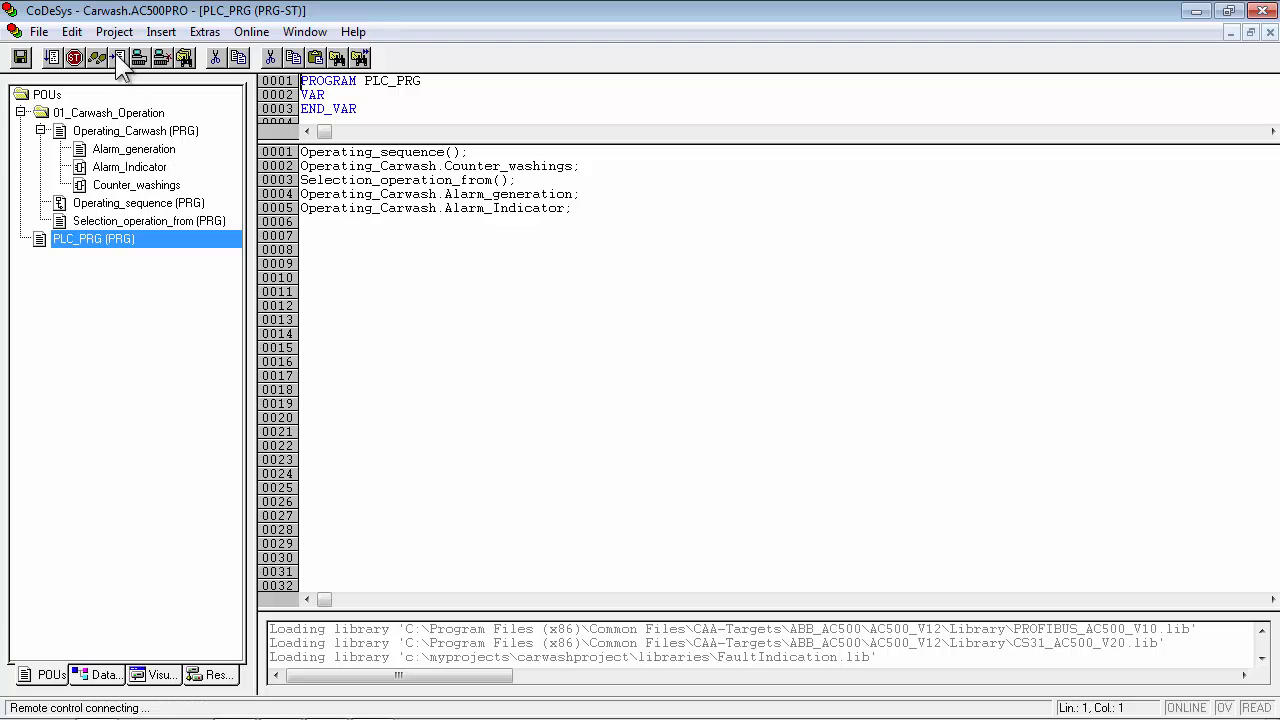
pyautogui.click(114, 32)
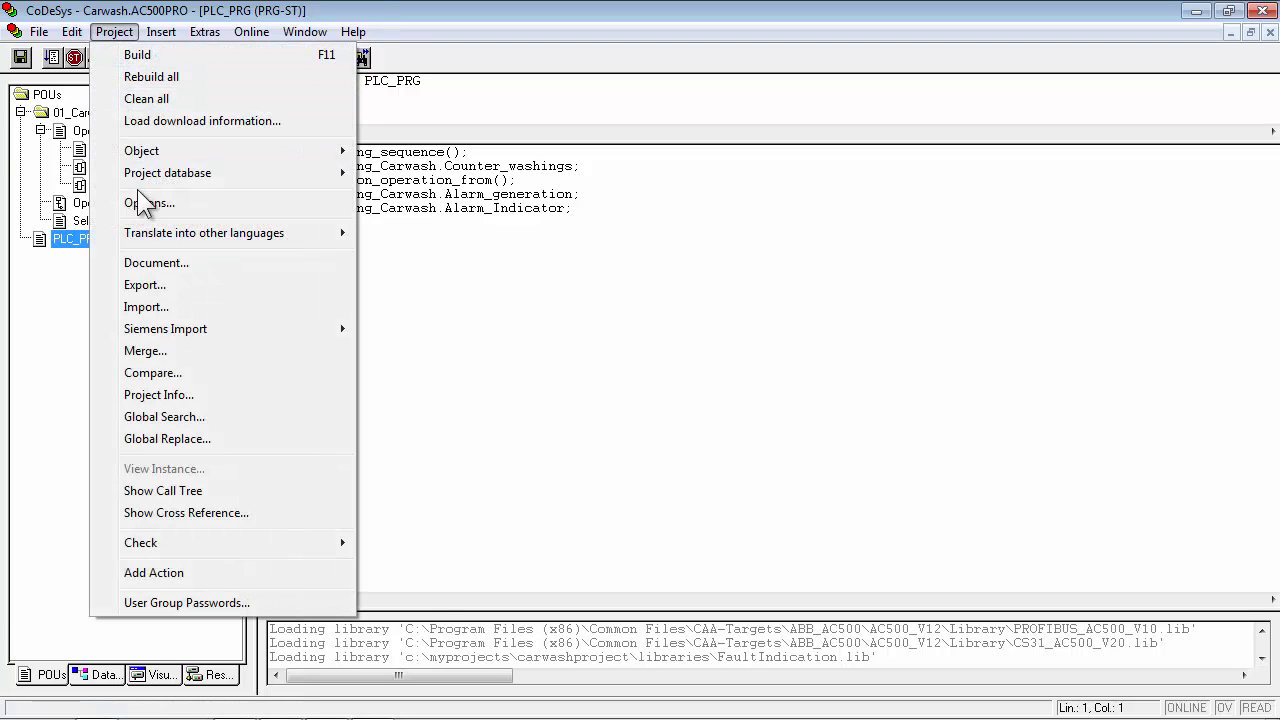
pyautogui.click(148, 204)
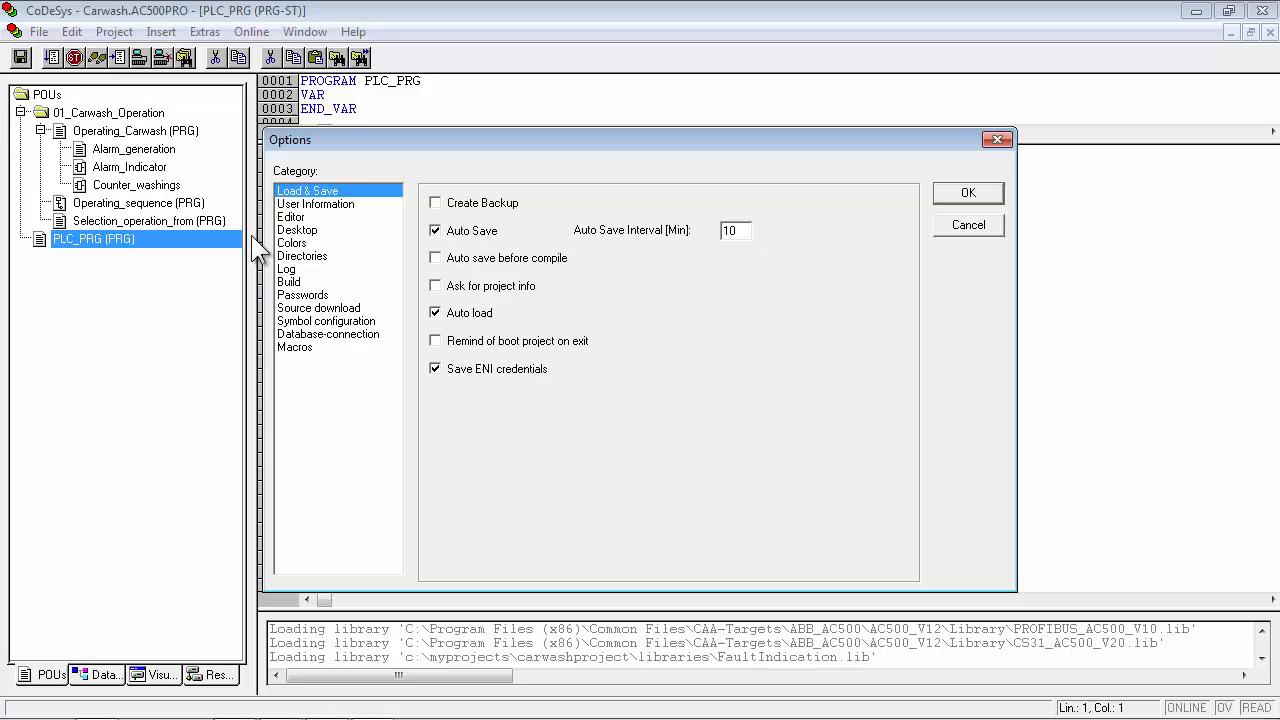
pyautogui.click(302, 256)
pyautogui.write('.\\Libraries')
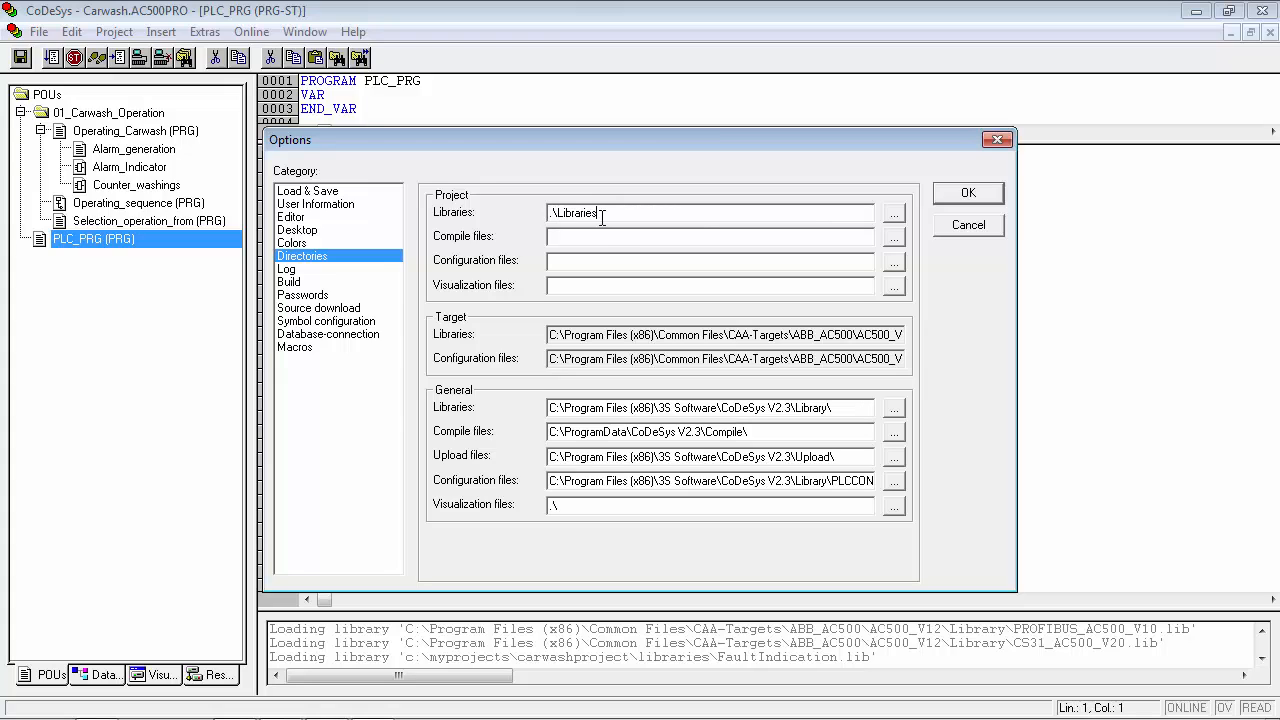
pyautogui.write('.\\Visu_files')
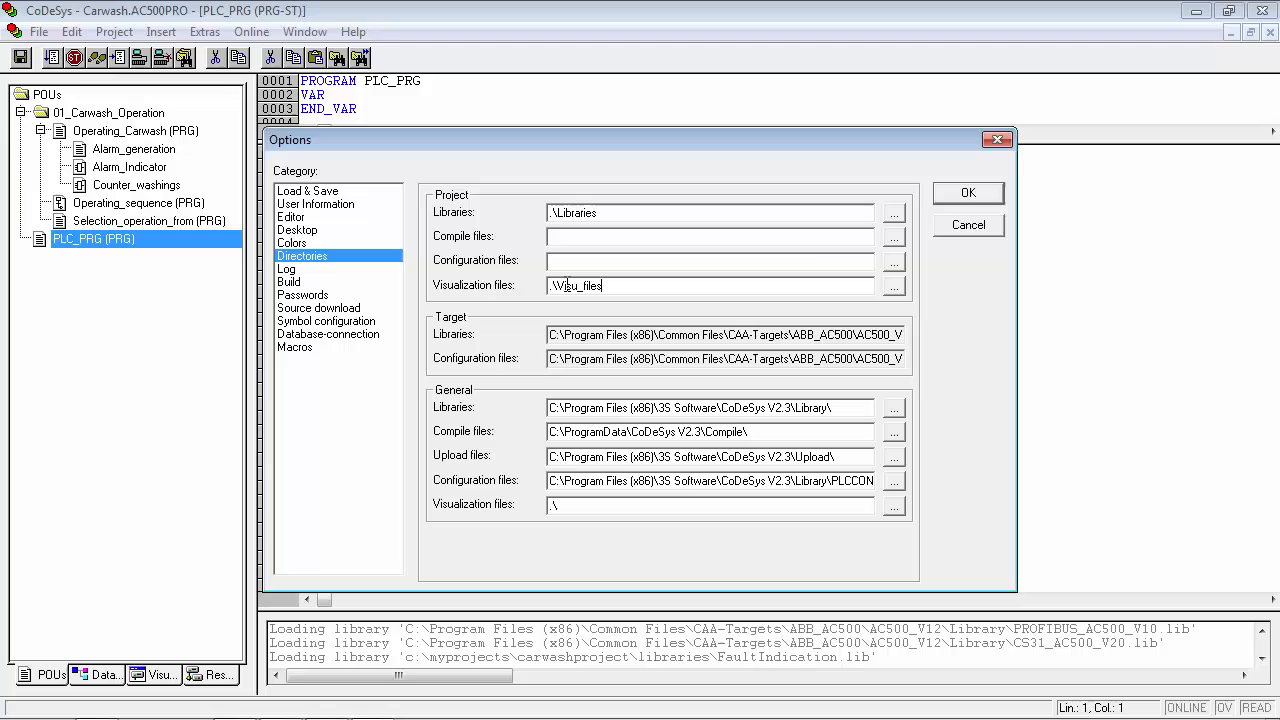
pyautogui.click(966, 192)
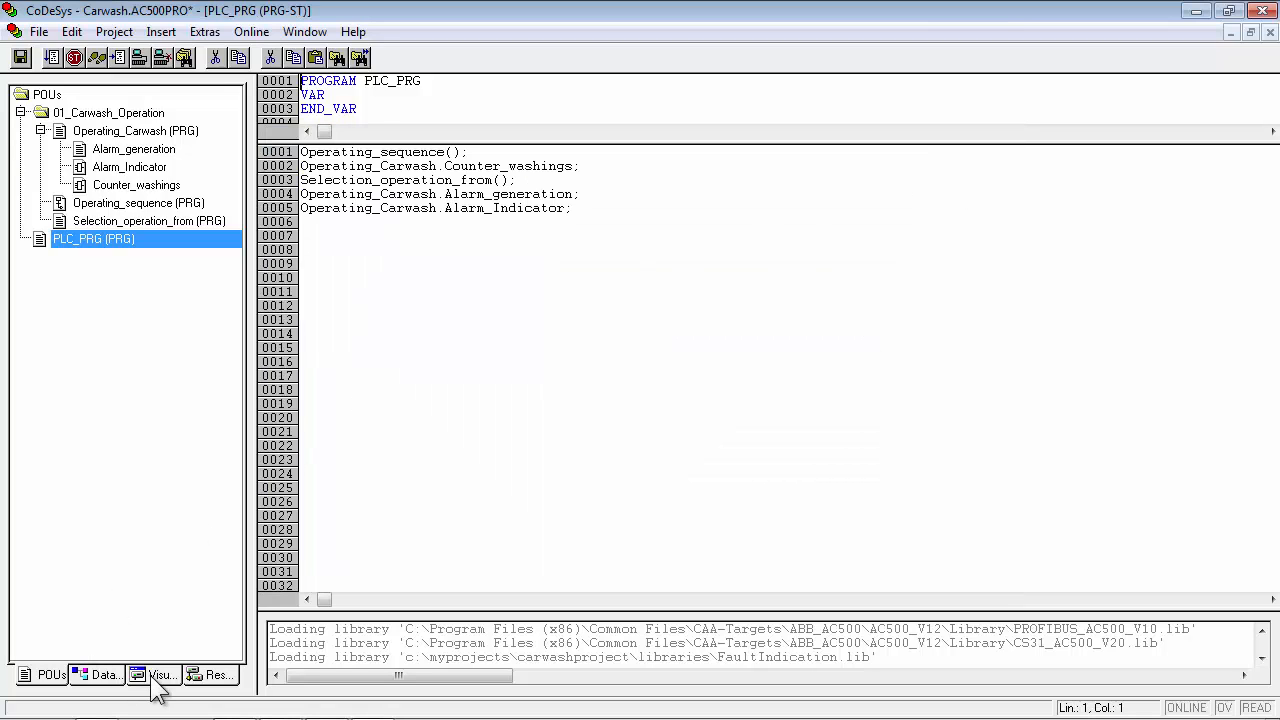
# View the PLC_VISU carwash visualization, then leave CoDeSys for Control Builder Plus
pyautogui.click(160, 674)
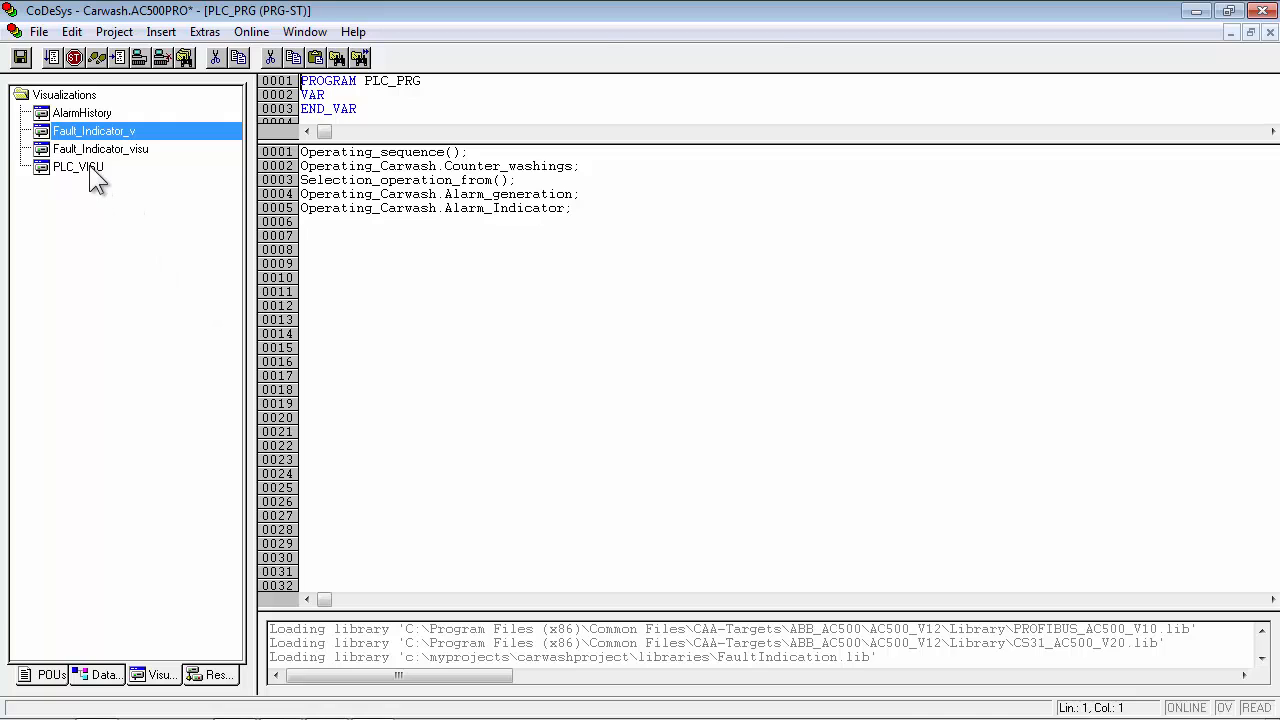
pyautogui.doubleClick(80, 166)
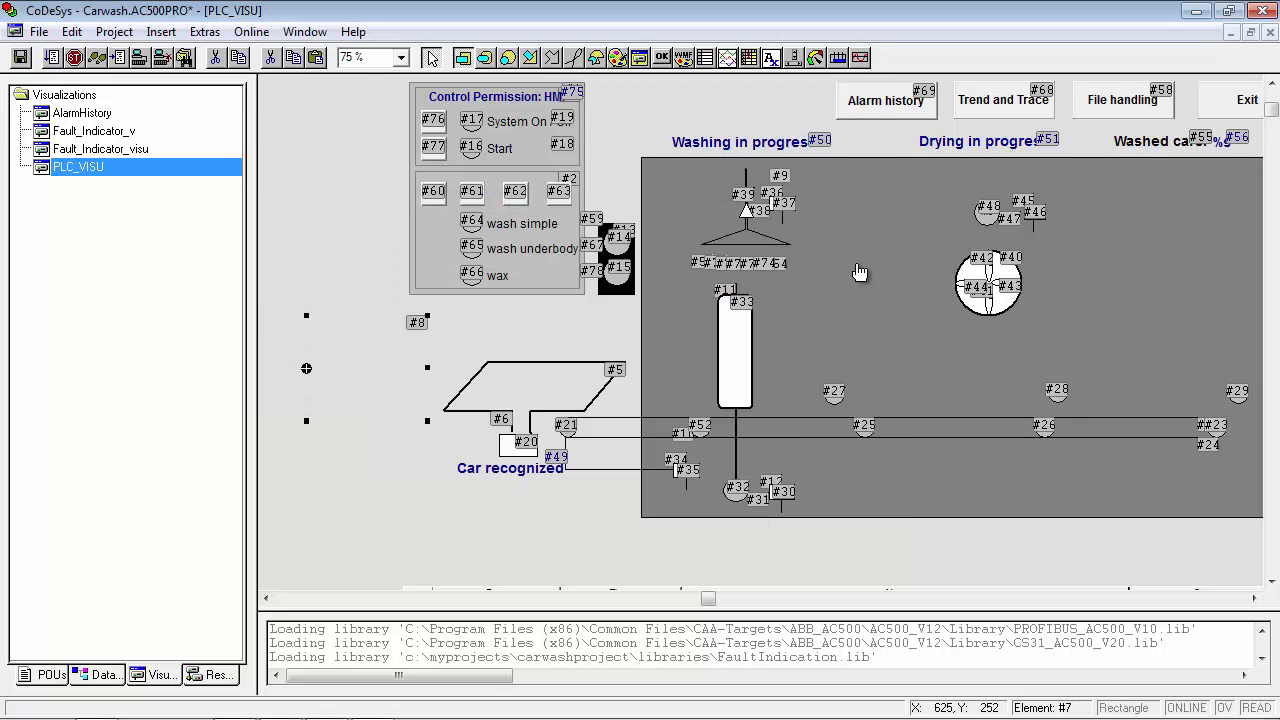
pyautogui.click(38, 32)
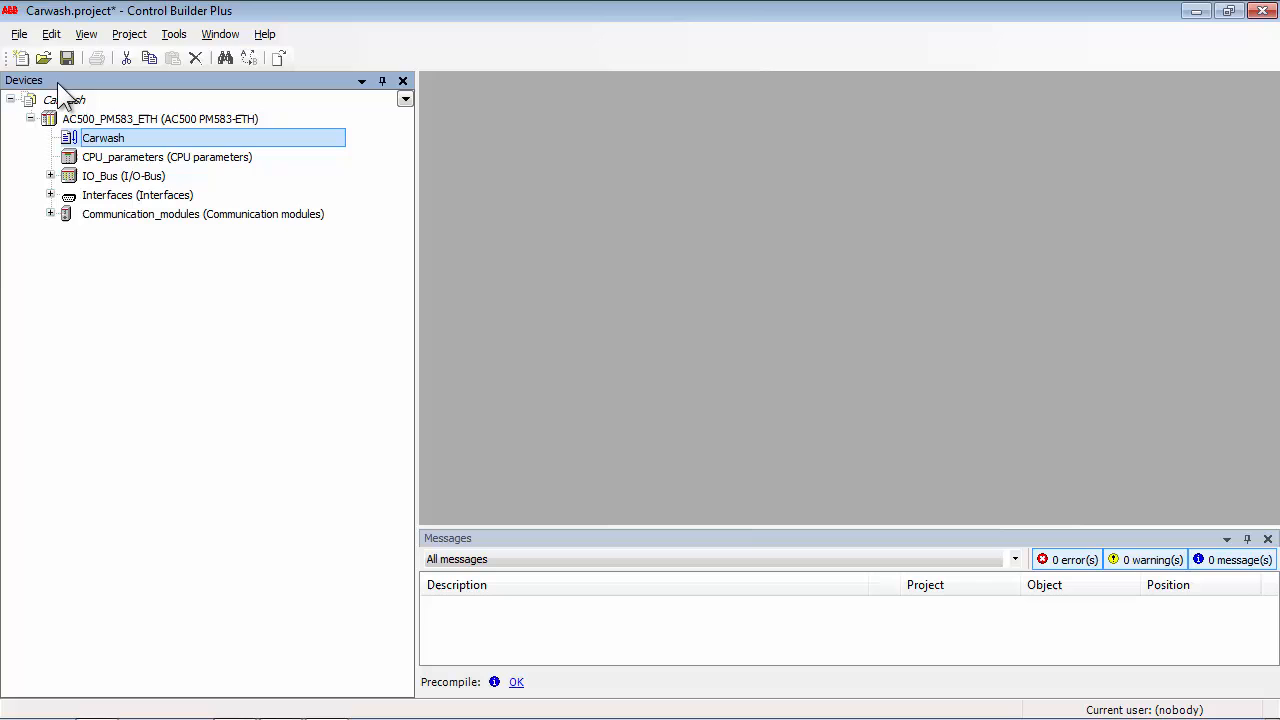
# Save the Carwash project and bring up the Save/Send Project Archive dialog
pyautogui.click(18, 32)
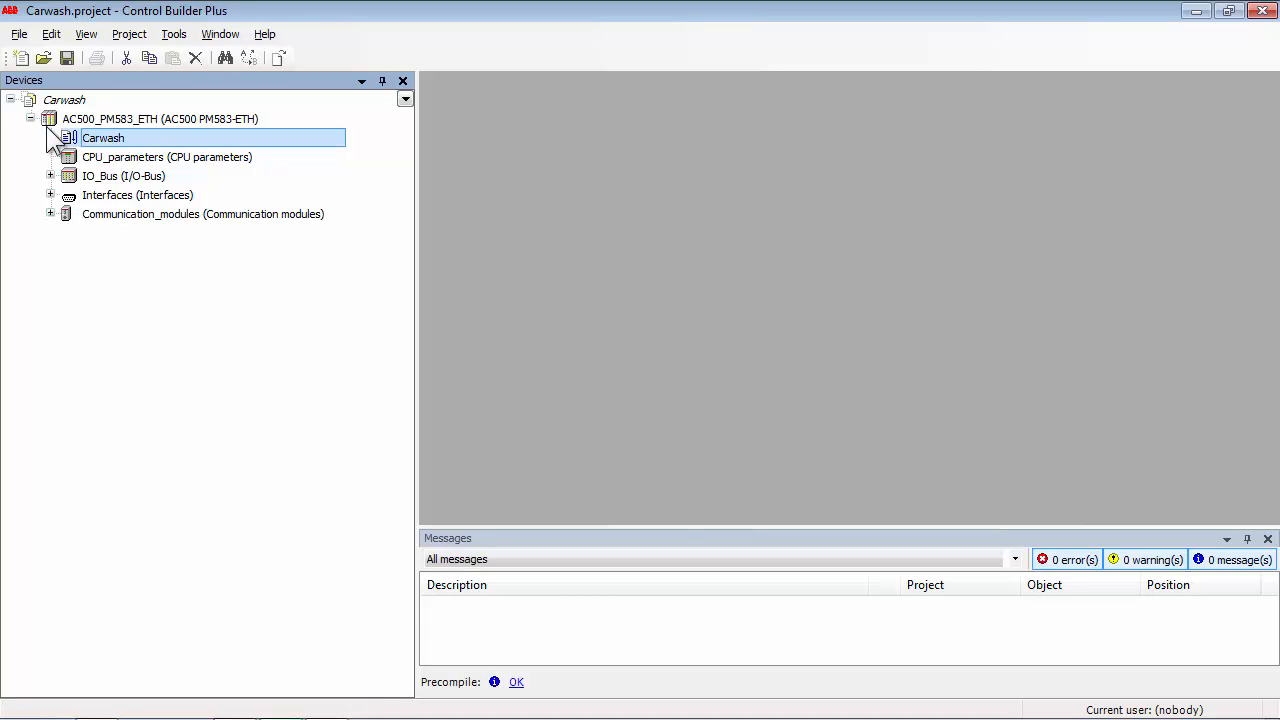
pyautogui.click(18, 32)
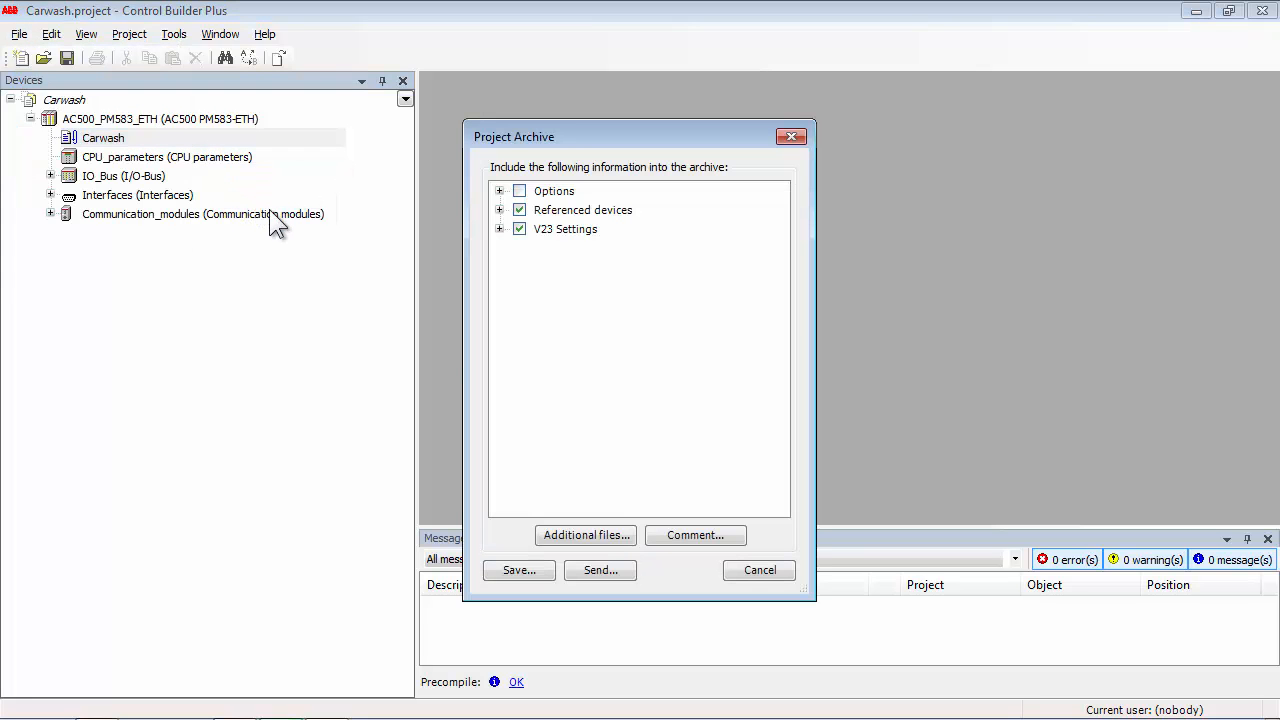
# Add beetle.bmp from Visu_files and FaultIndication.lib from Libraries as additional archive files
pyautogui.click(586, 536)
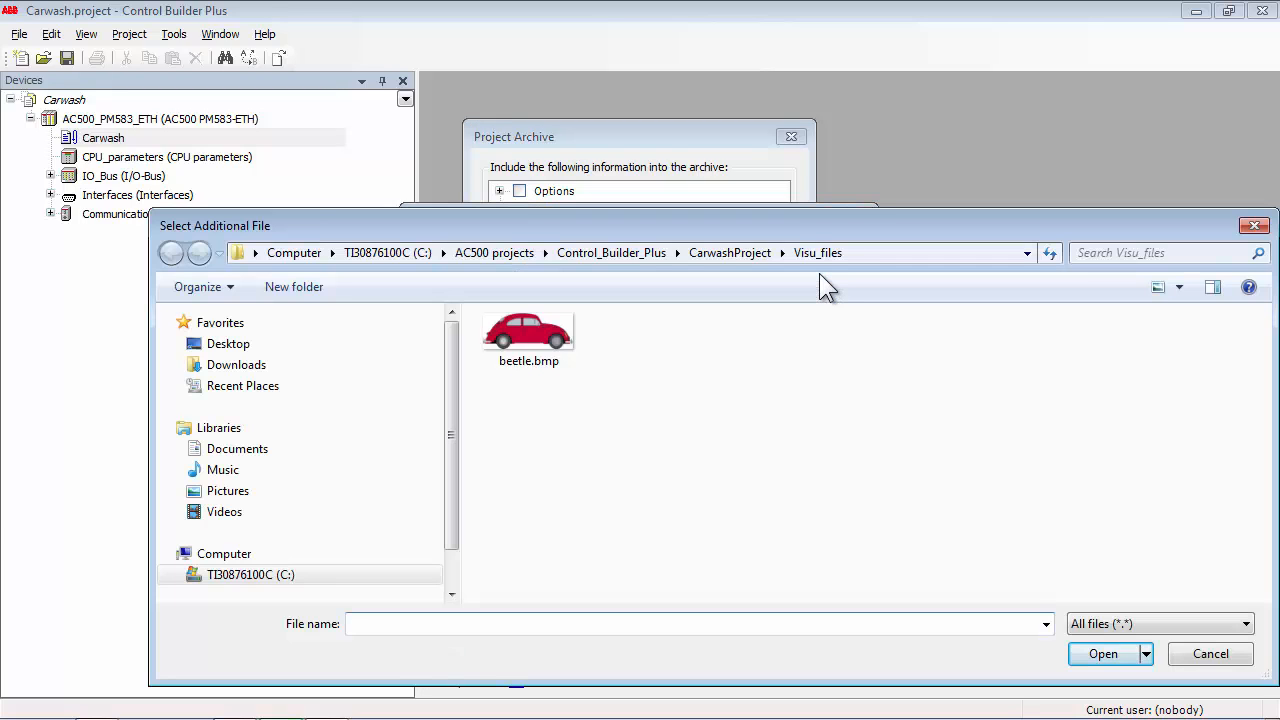
pyautogui.click(528, 336)
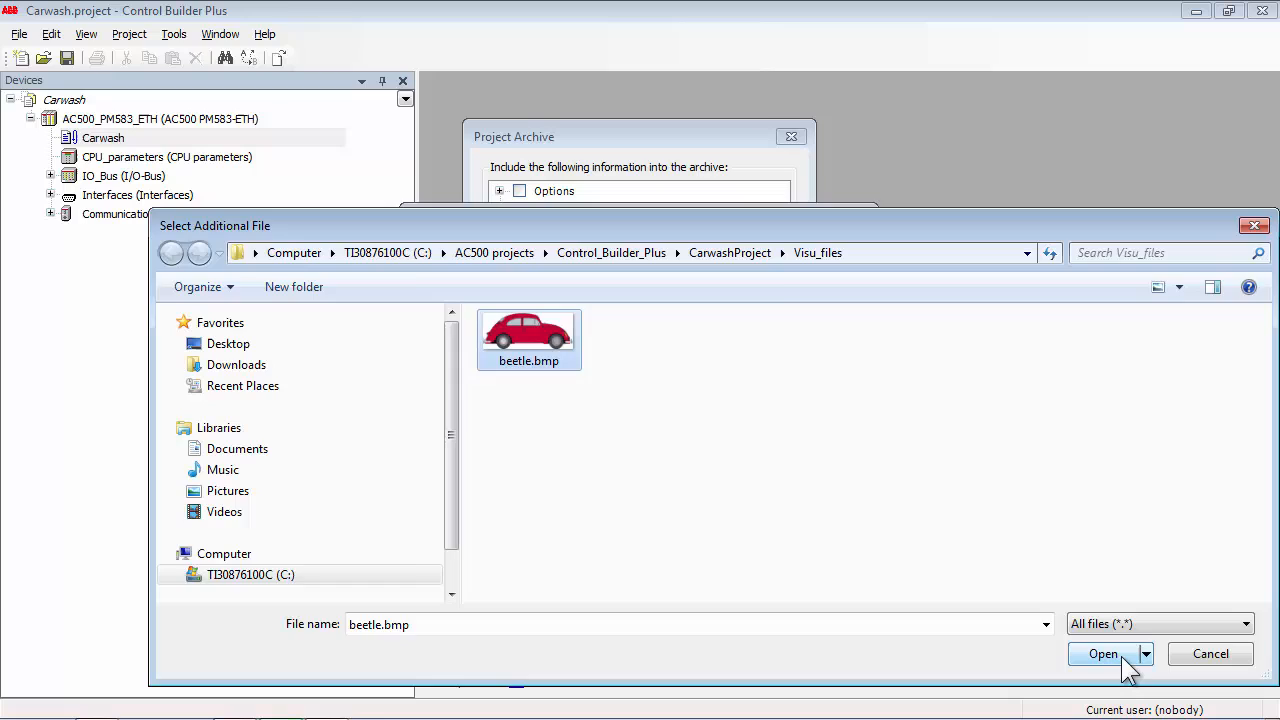
pyautogui.click(1104, 652)
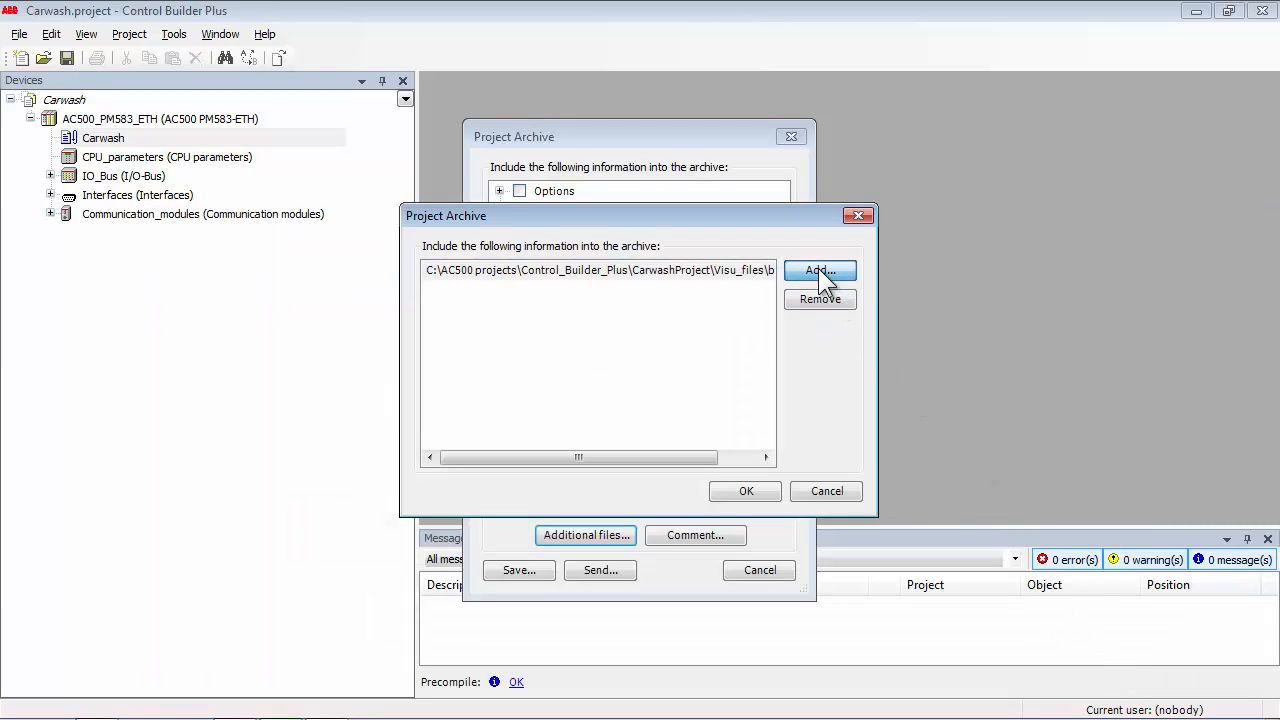
pyautogui.click(820, 270)
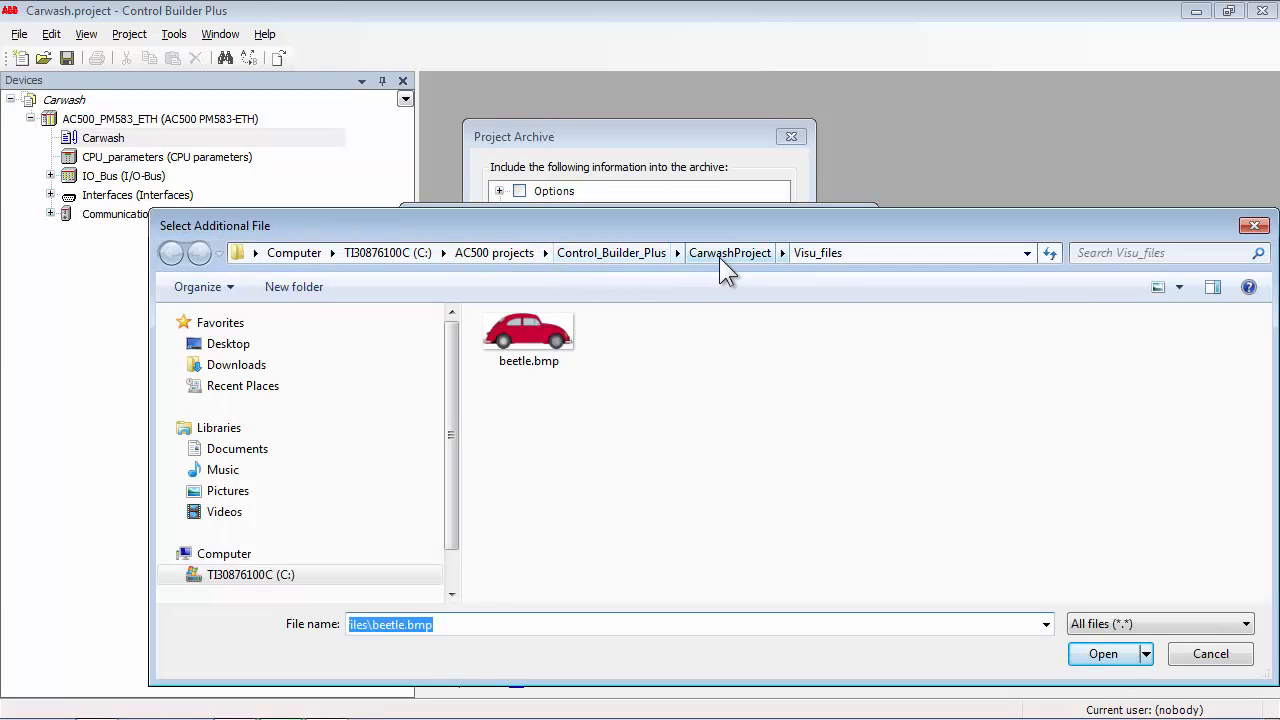
pyautogui.click(728, 252)
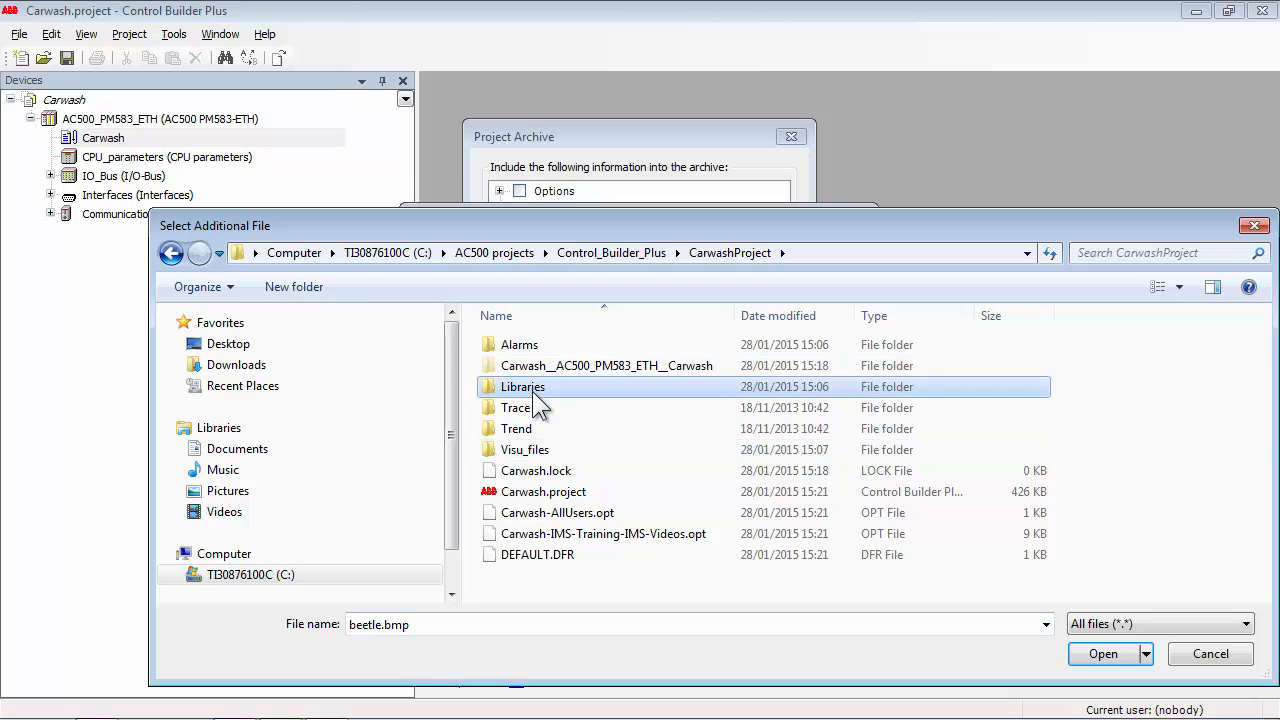
pyautogui.doubleClick(522, 386)
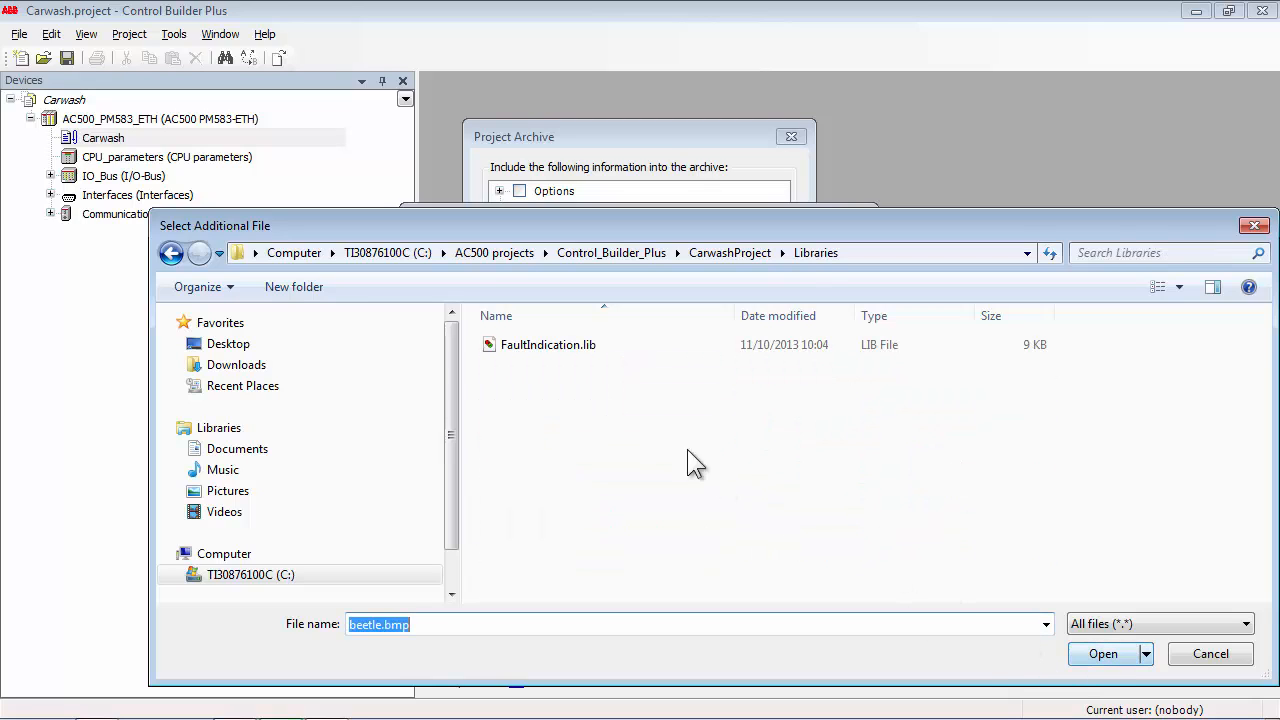
pyautogui.click(1104, 652)
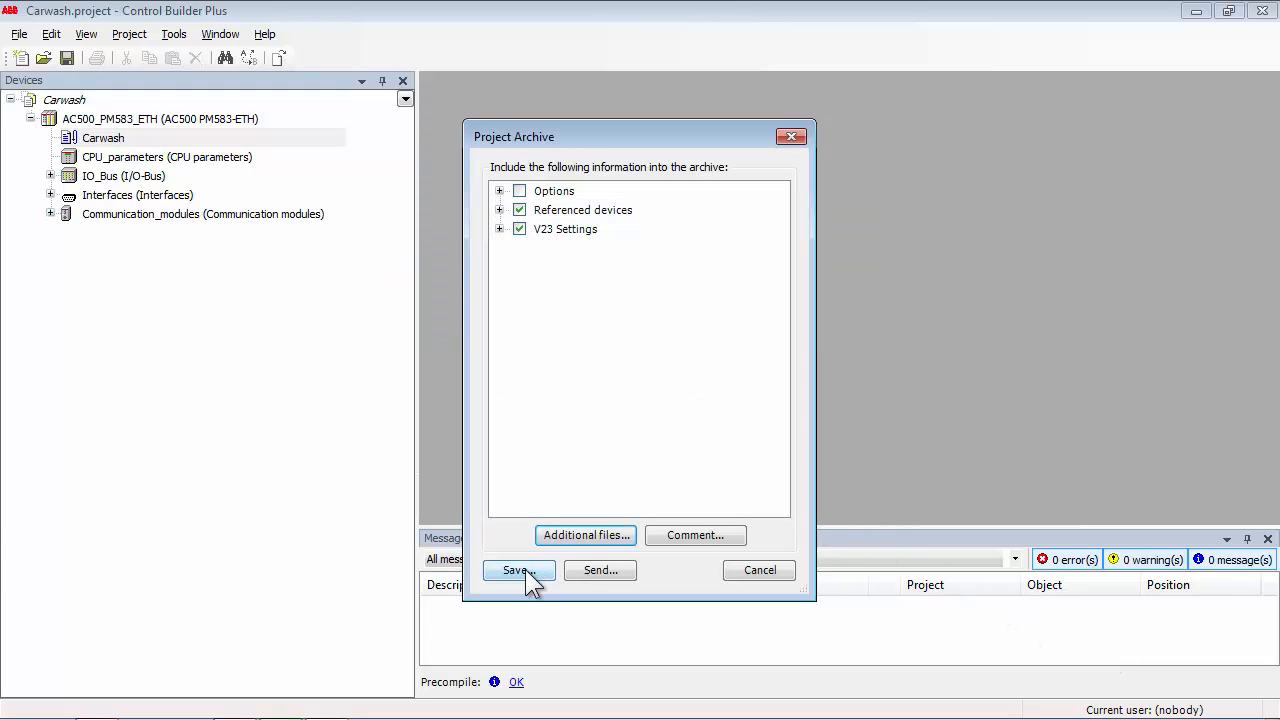
# Save the archive as Carwash.projectarchive in the CarwashProject folder
pyautogui.click(516, 570)
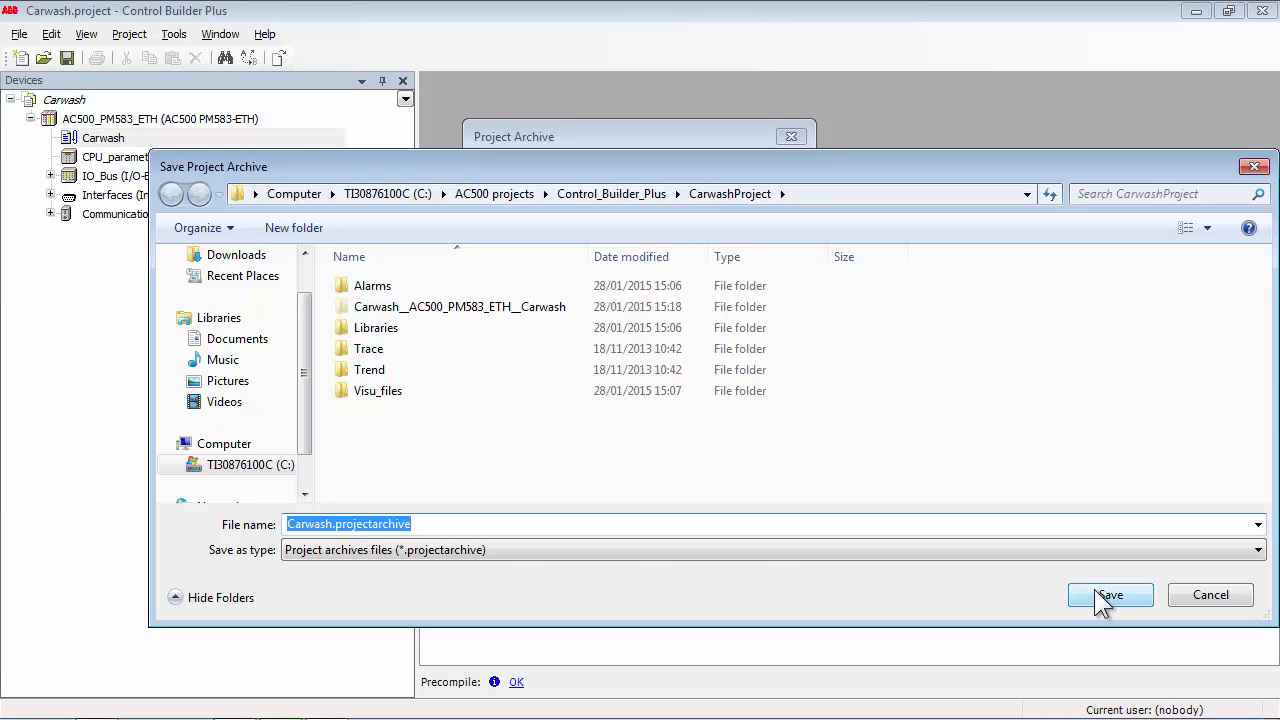
pyautogui.click(1108, 594)
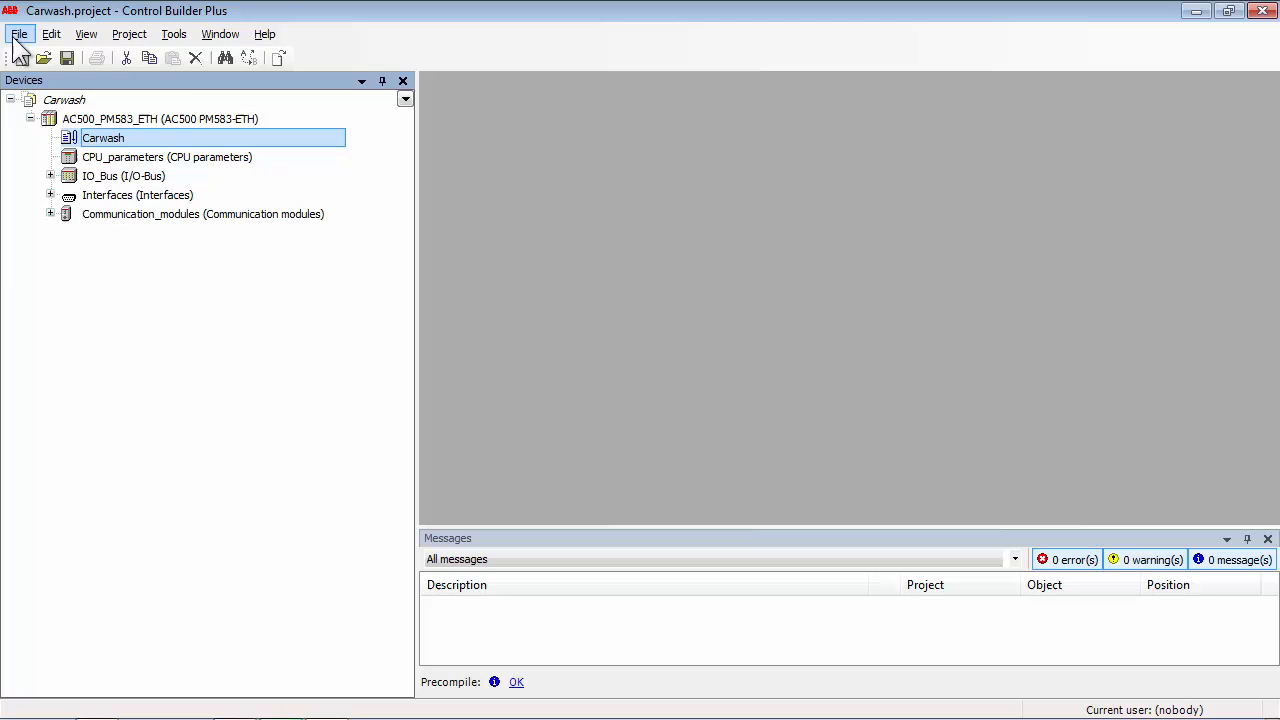
pyautogui.click(18, 32)
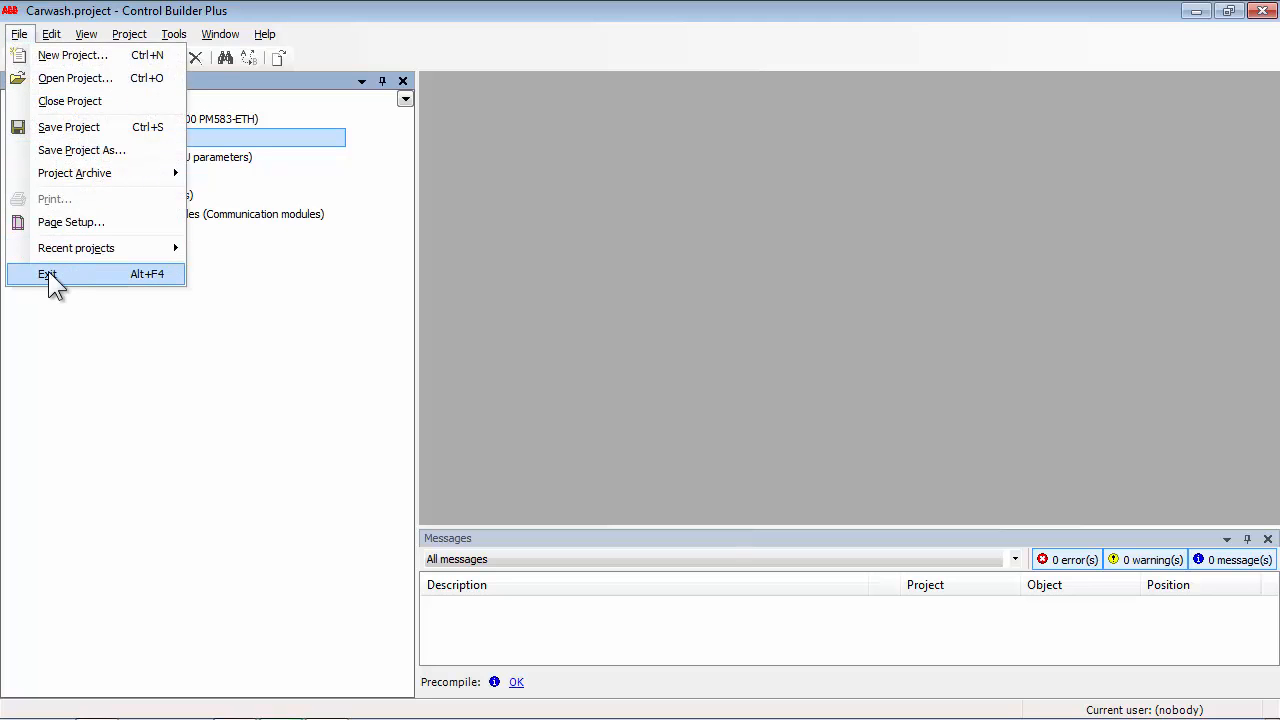
# Quit Control Builder Plus and launch Carwash.projectarchive into Automation Builder's extraction dialog
pyautogui.click(48, 274)
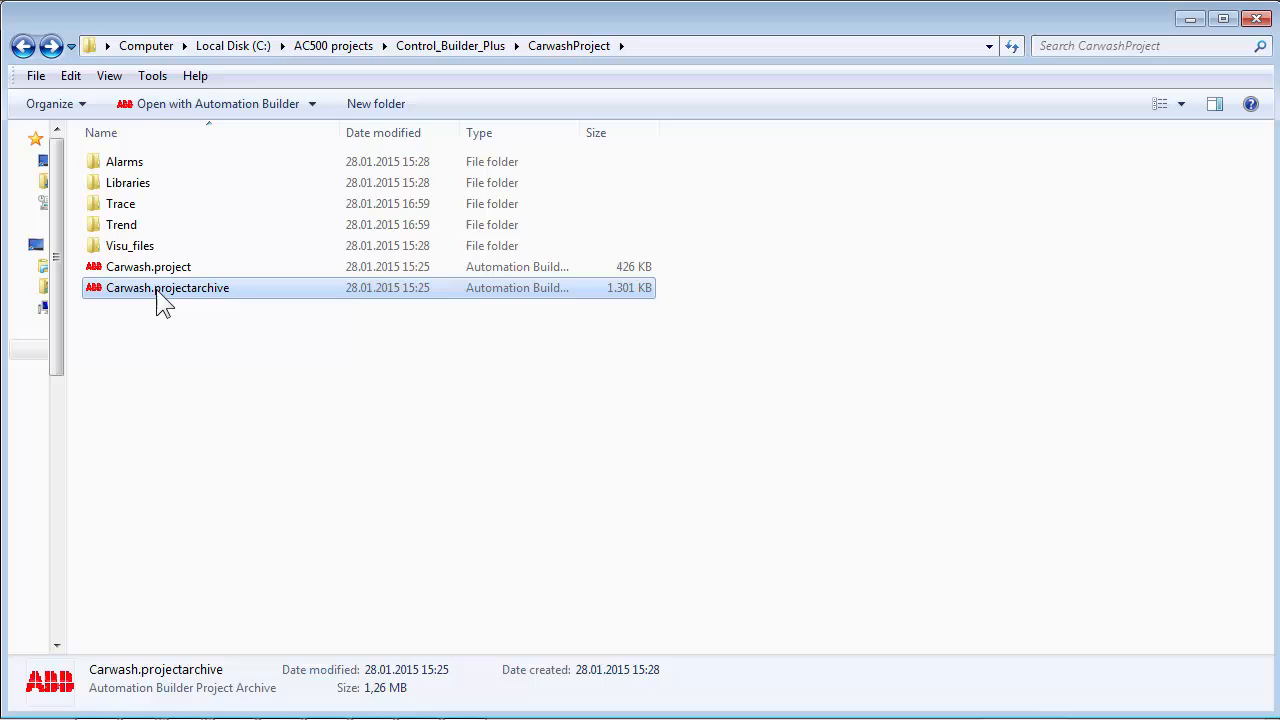
pyautogui.doubleClick(168, 288)
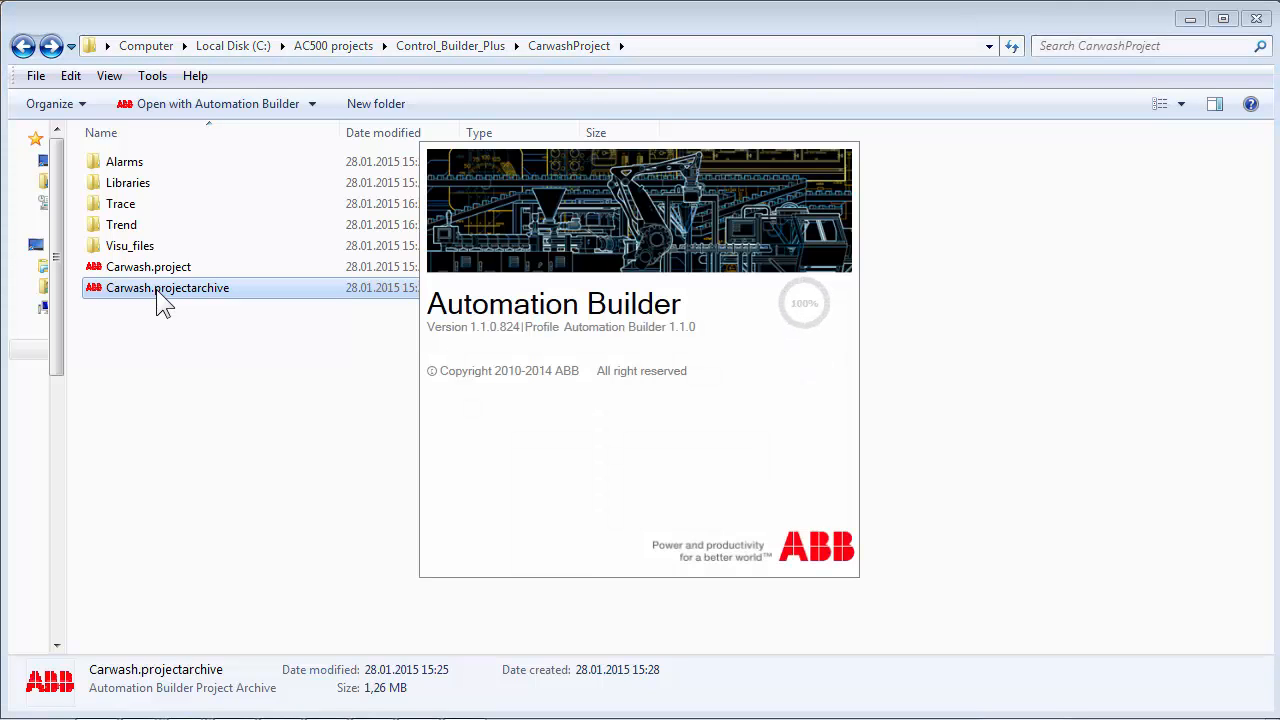
pyautogui.doubleClick(168, 288)
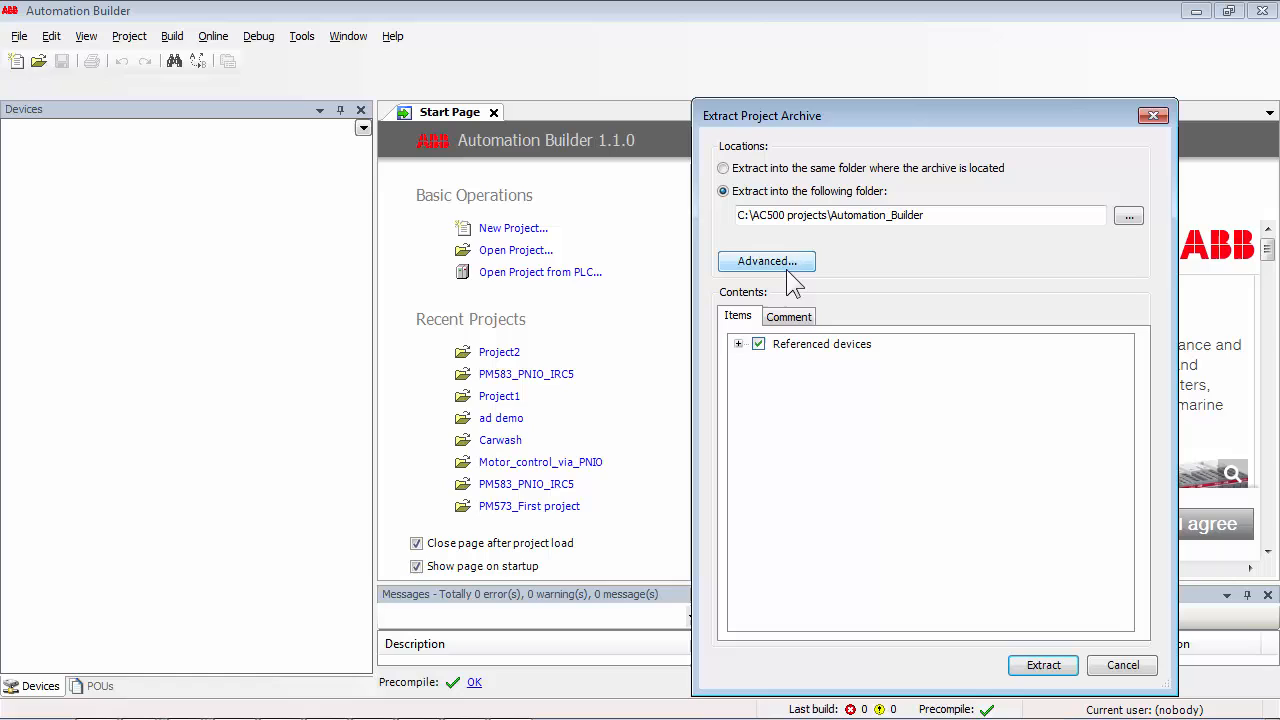
# In Advanced settings, send beetle.bmp to Additional_Files\Visu_files and FaultIndication.lib to Additional_Files\Libraries
pyautogui.click(766, 260)
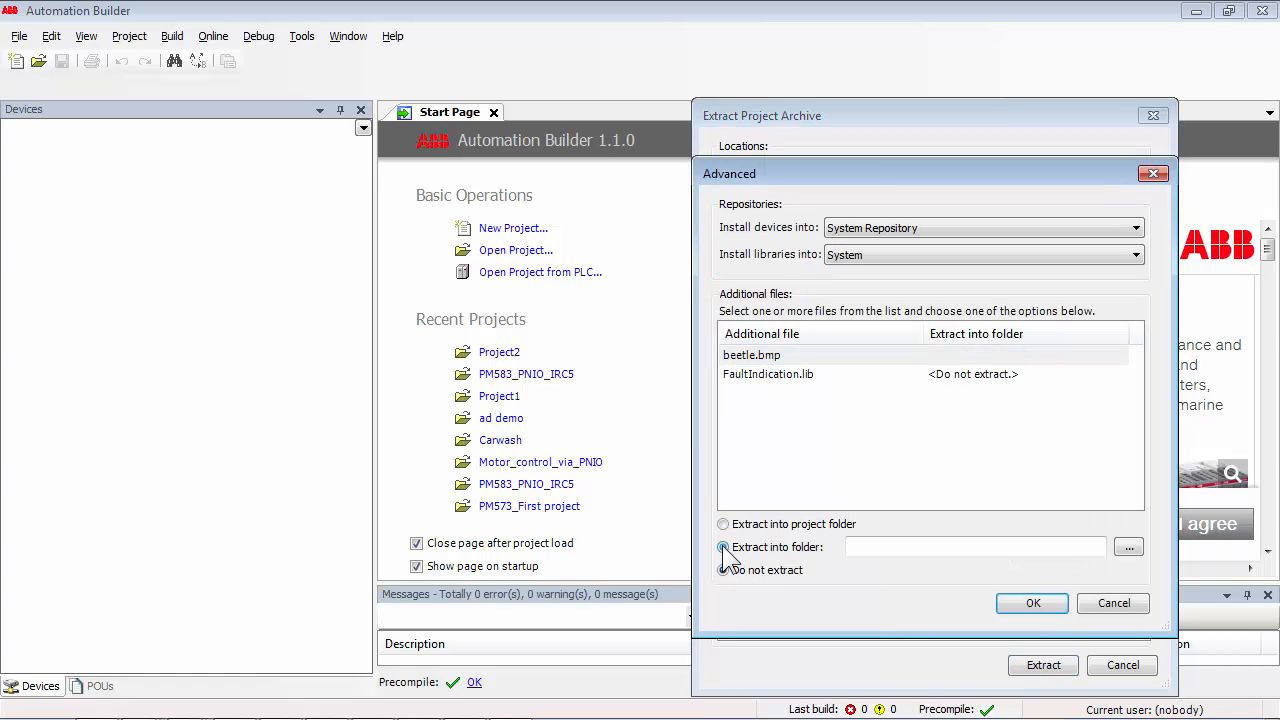
pyautogui.click(724, 546)
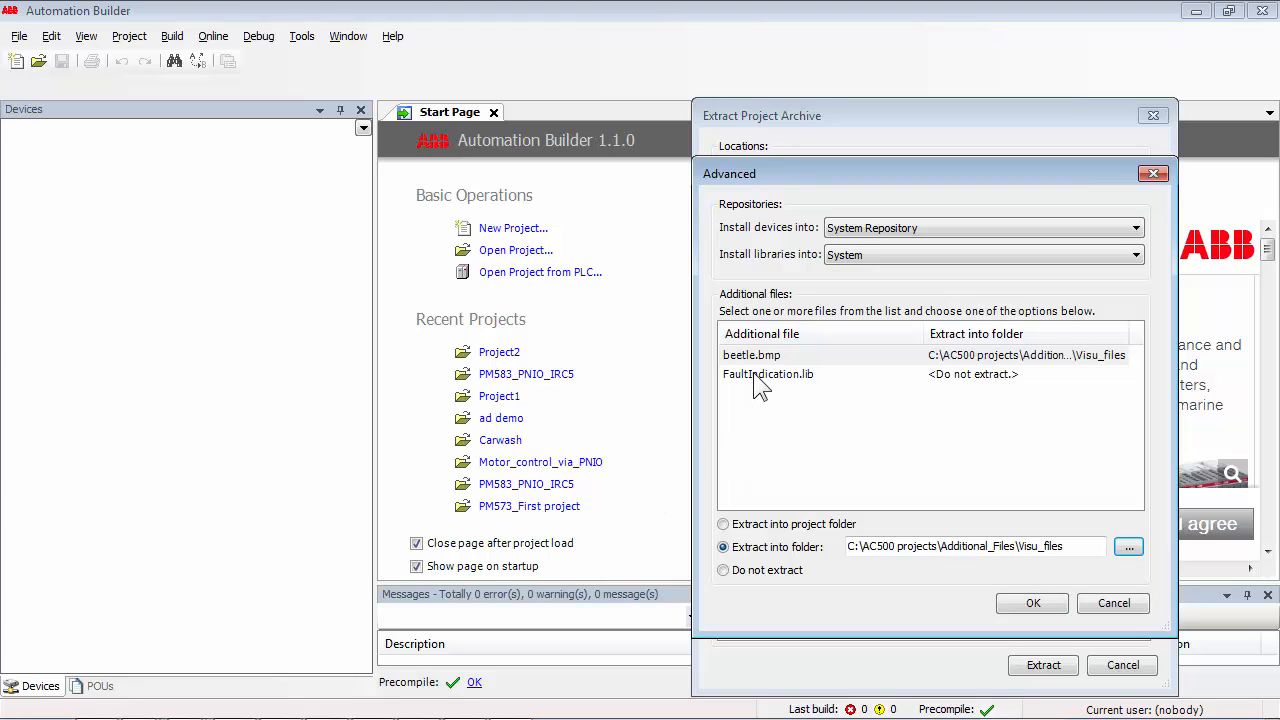
pyautogui.click(768, 374)
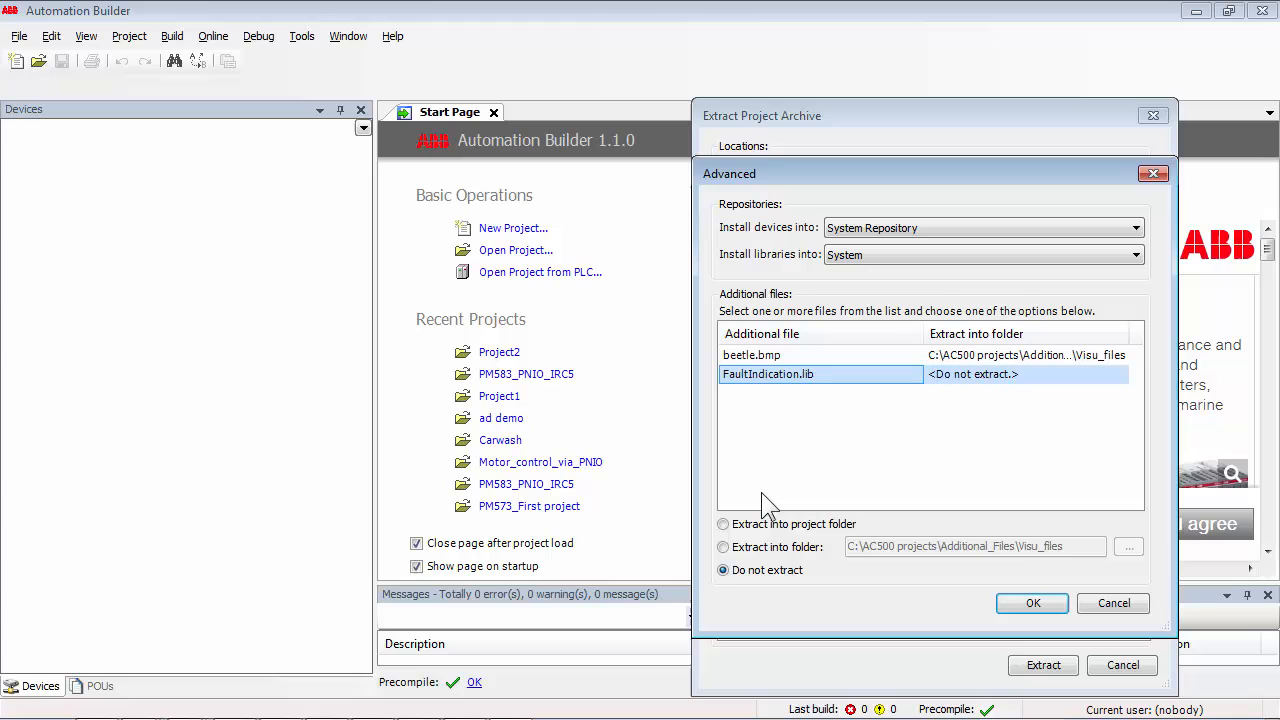
pyautogui.click(724, 548)
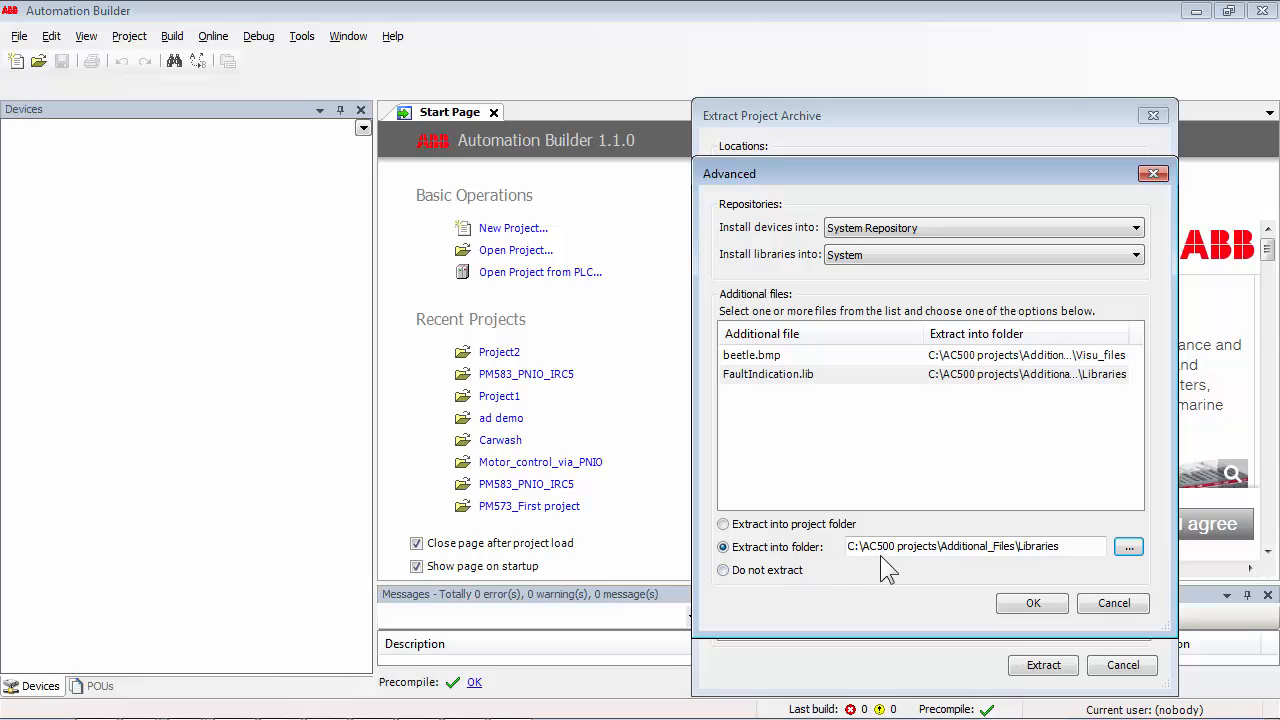
pyautogui.click(1032, 602)
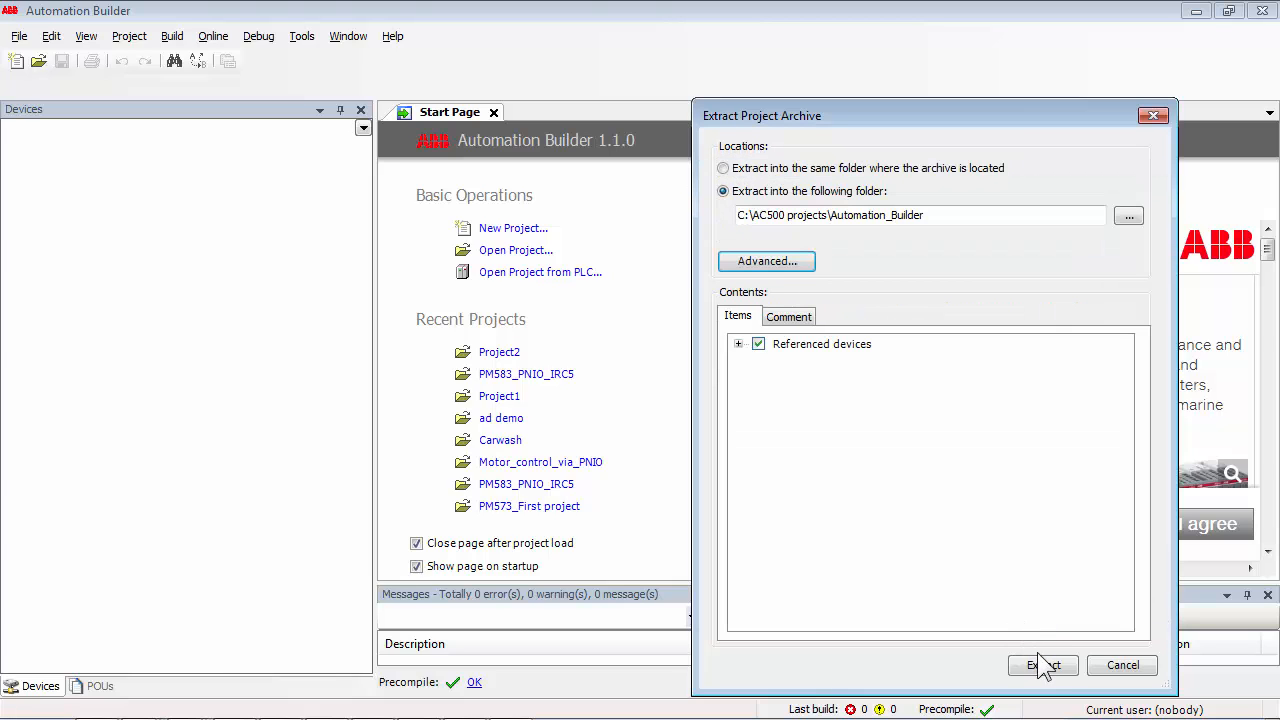
# Extract the archive and upgrade Carwash.project to Automation Builder 1.1 with a backup
pyautogui.click(1044, 664)
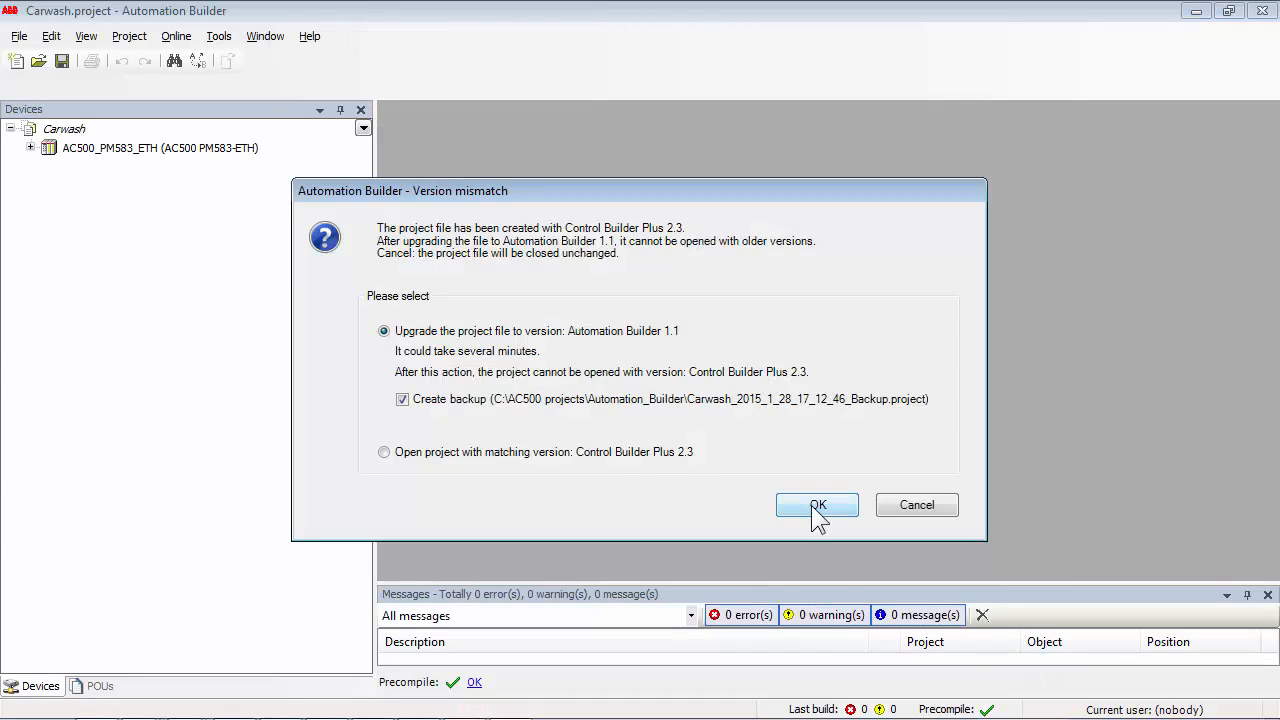
pyautogui.click(816, 504)
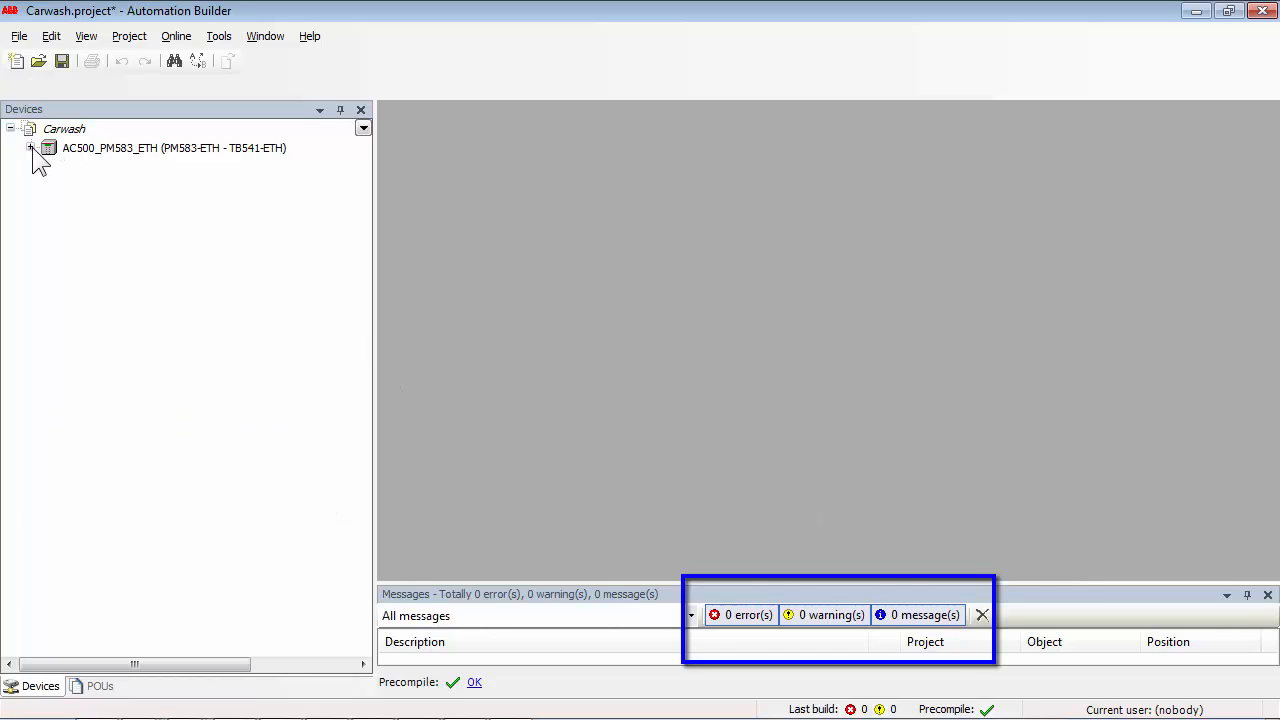
# Expand the AC500_PM583_ETH tree and bring up the Carwash application's context actions for export
pyautogui.click(32, 148)
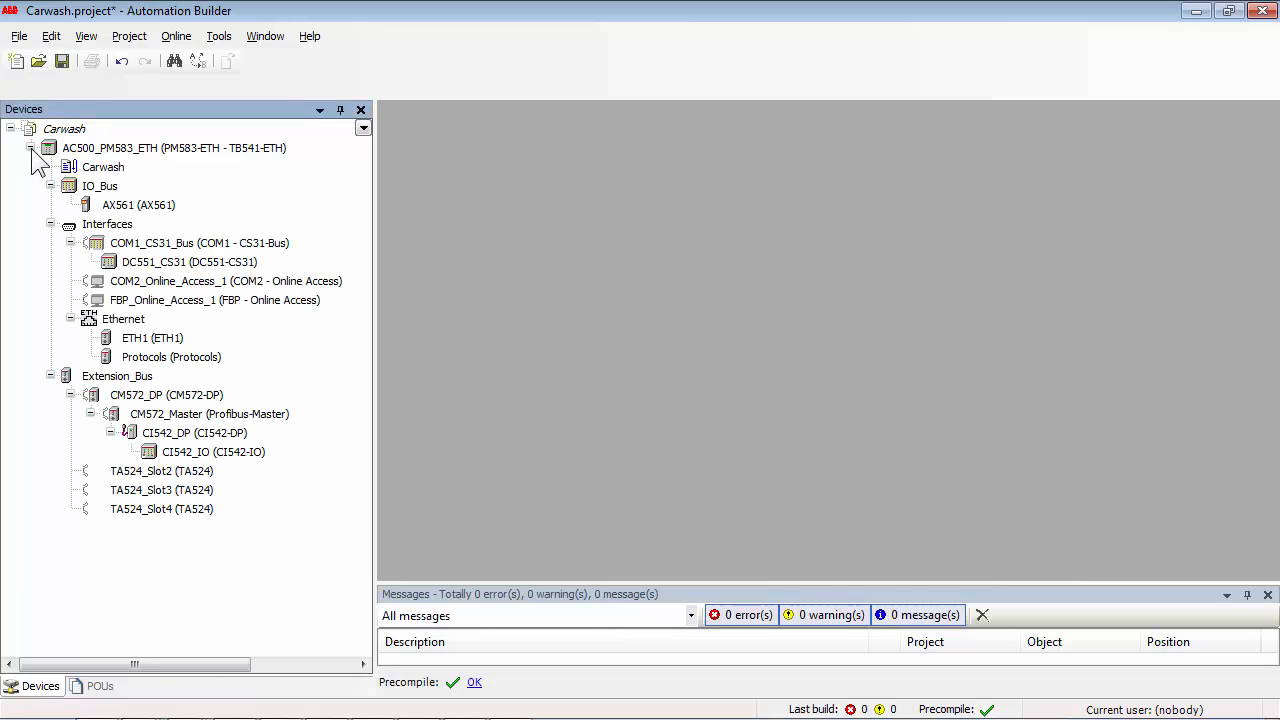
pyautogui.rightClick(104, 168)
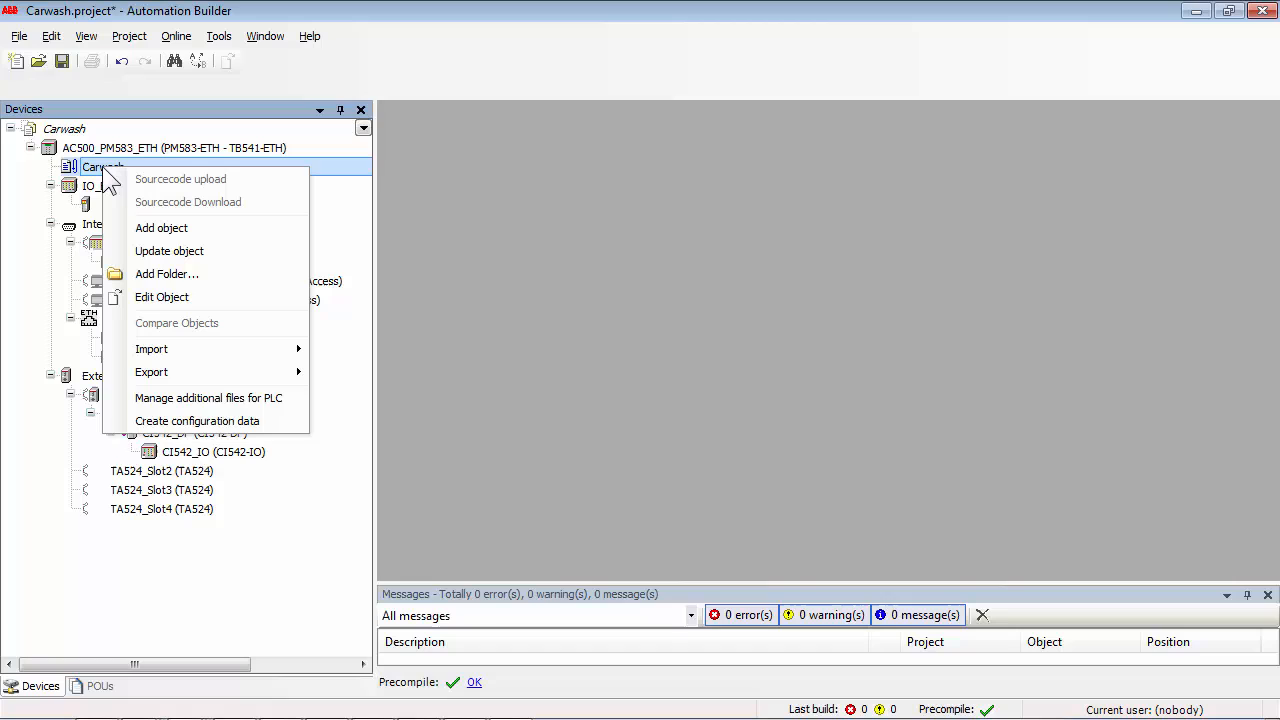
pyautogui.moveTo(160, 296)
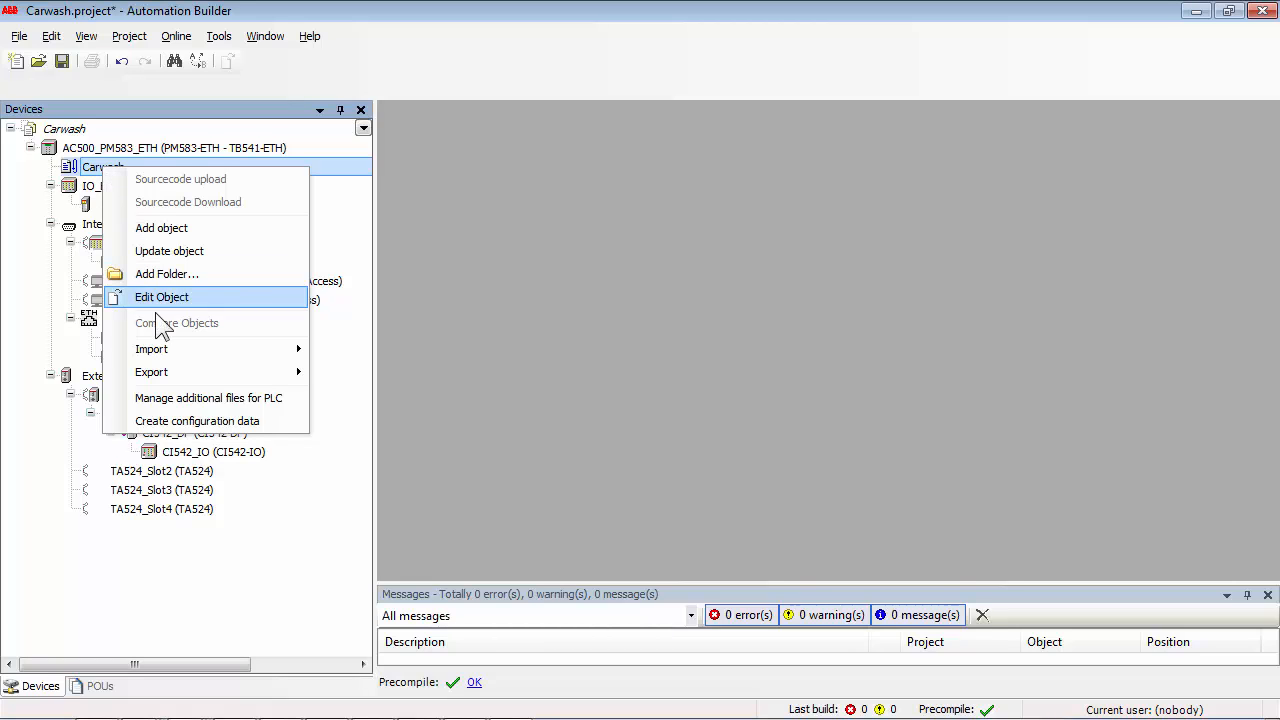
pyautogui.moveTo(152, 372)
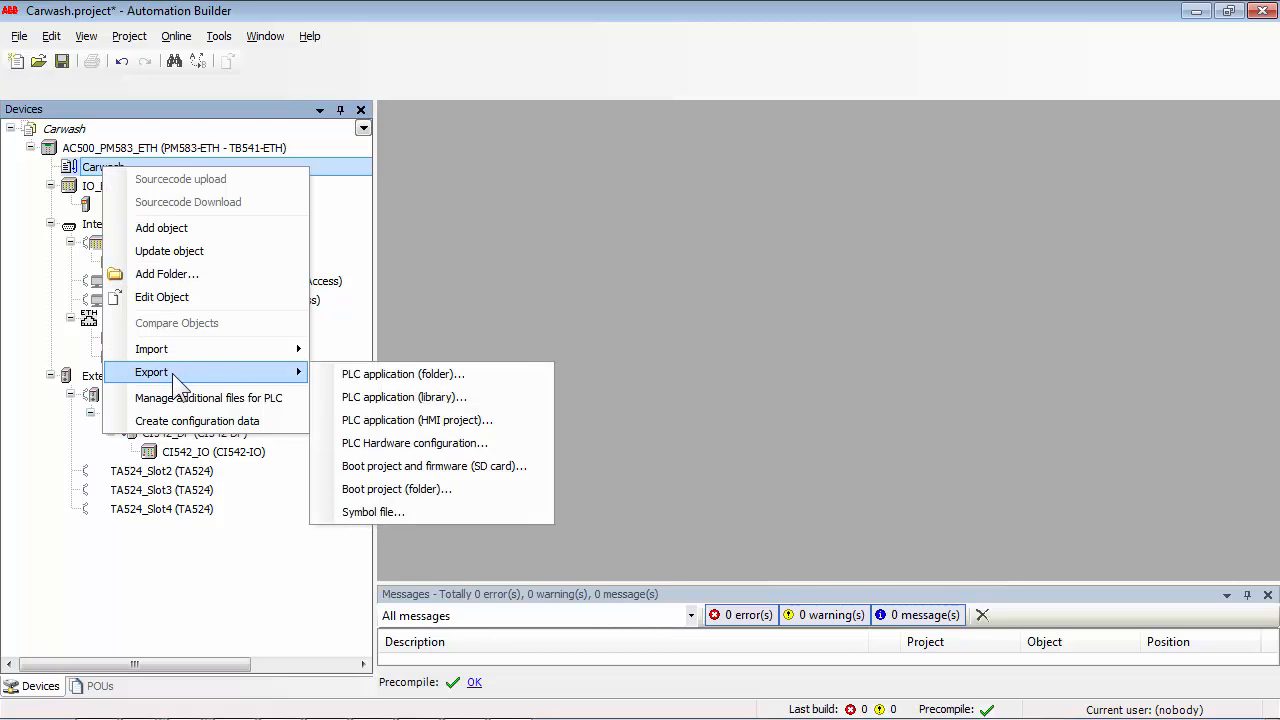
pyautogui.moveTo(402, 374)
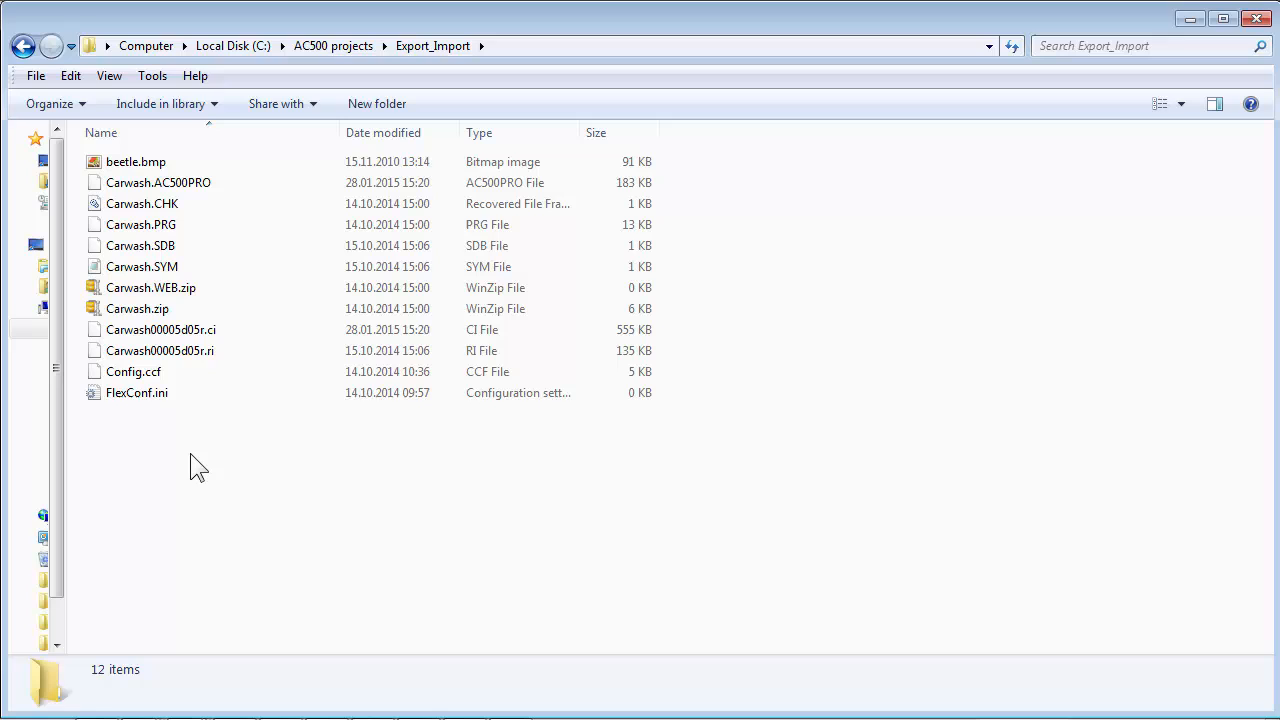
pyautogui.moveTo(136, 160)
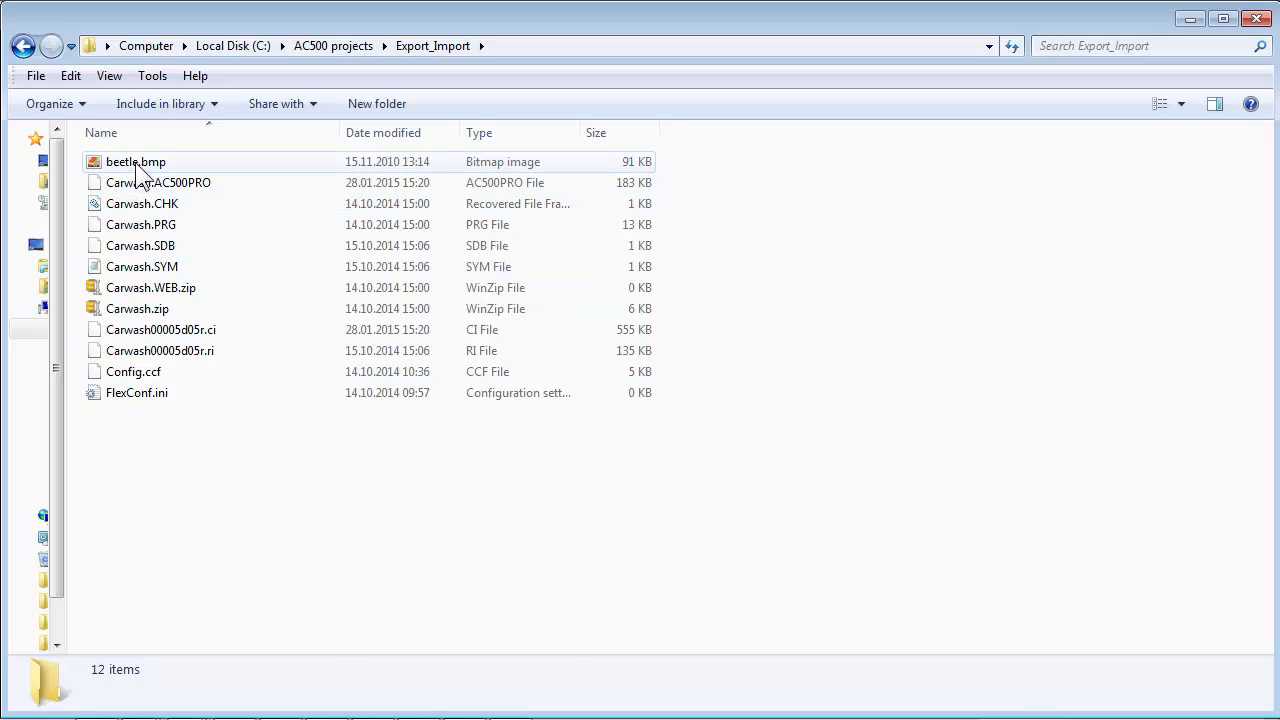
# Delete beetle.bmp from the Export_Import folder, confirming the move to the Recycle Bin
pyautogui.click(136, 160)
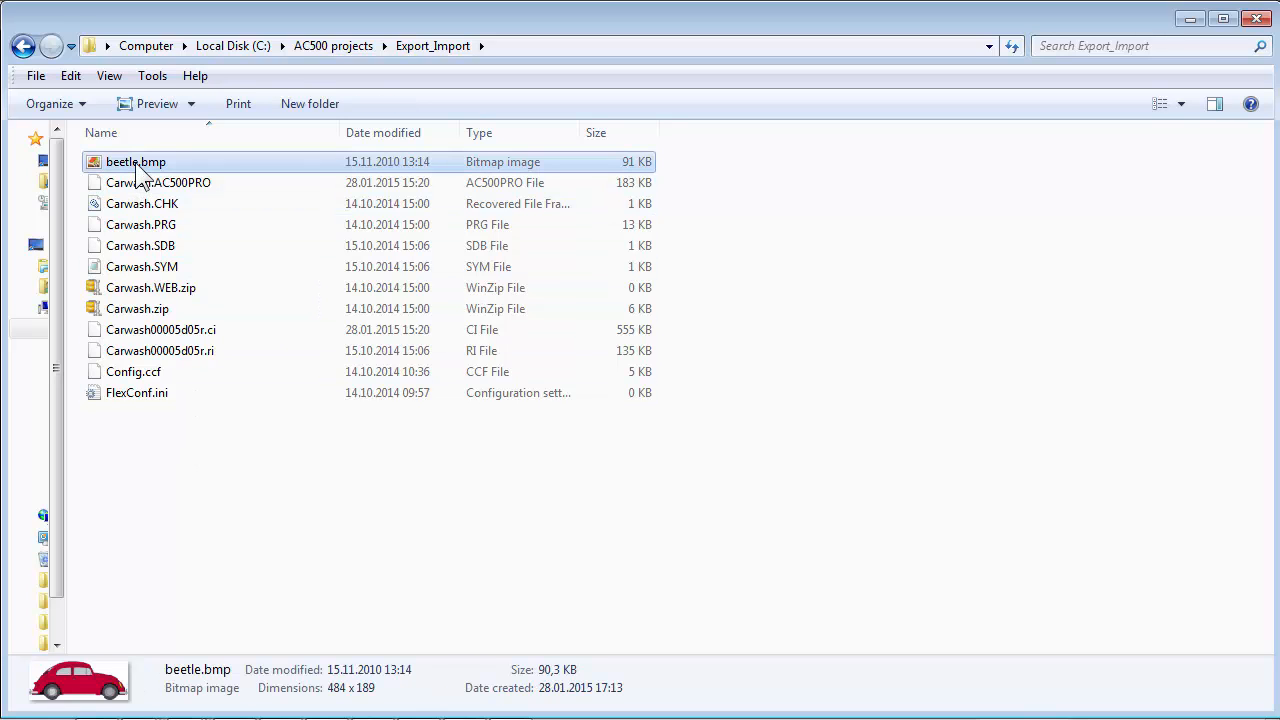
pyautogui.moveTo(212, 170)
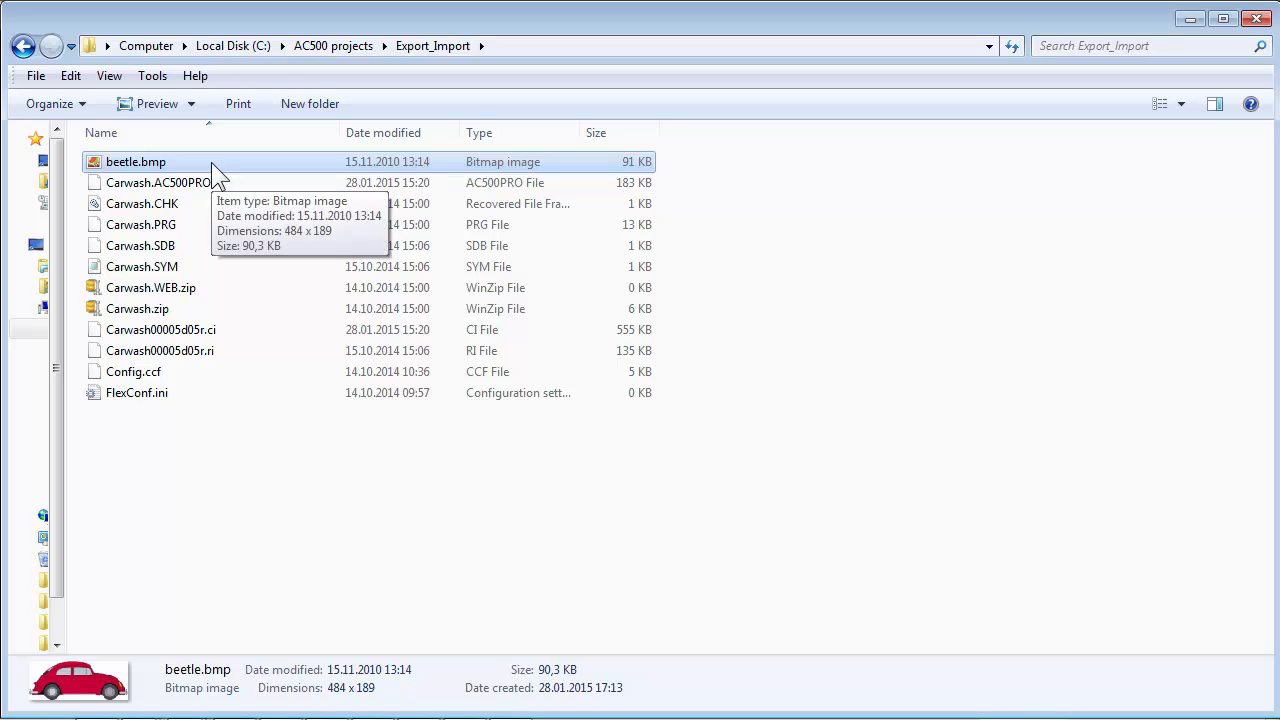
pyautogui.press('Delete')
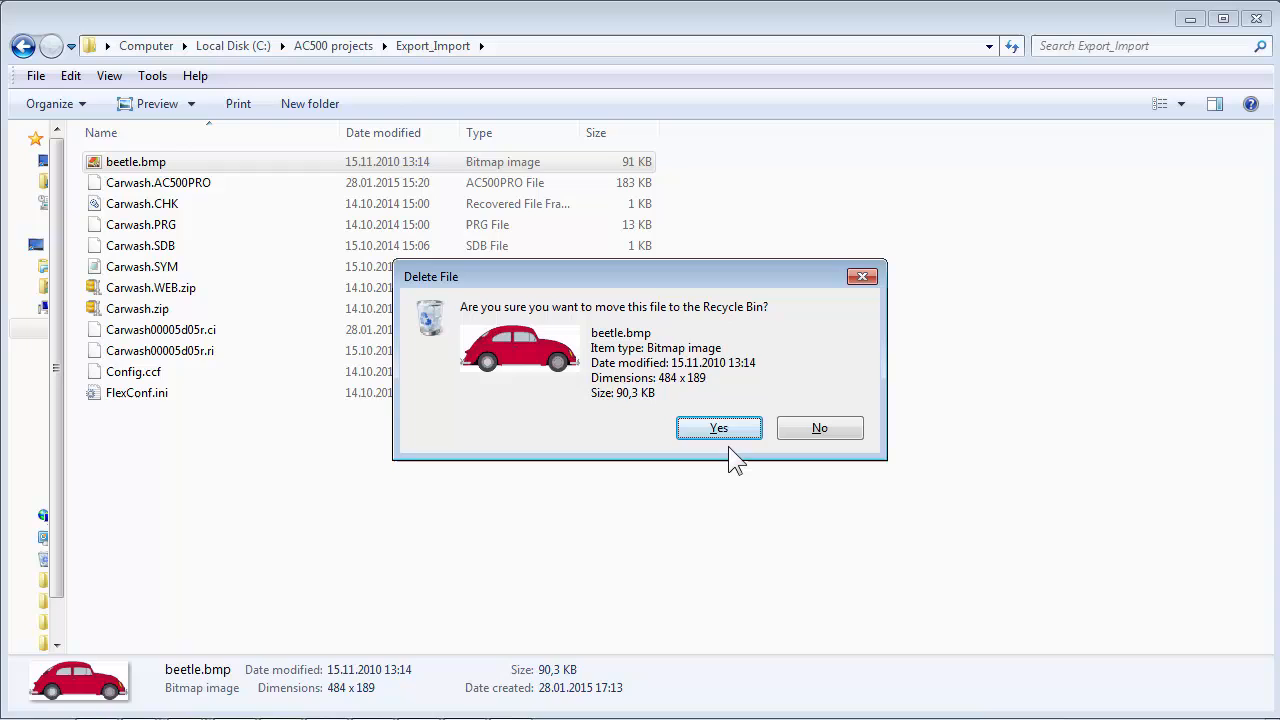
pyautogui.click(718, 428)
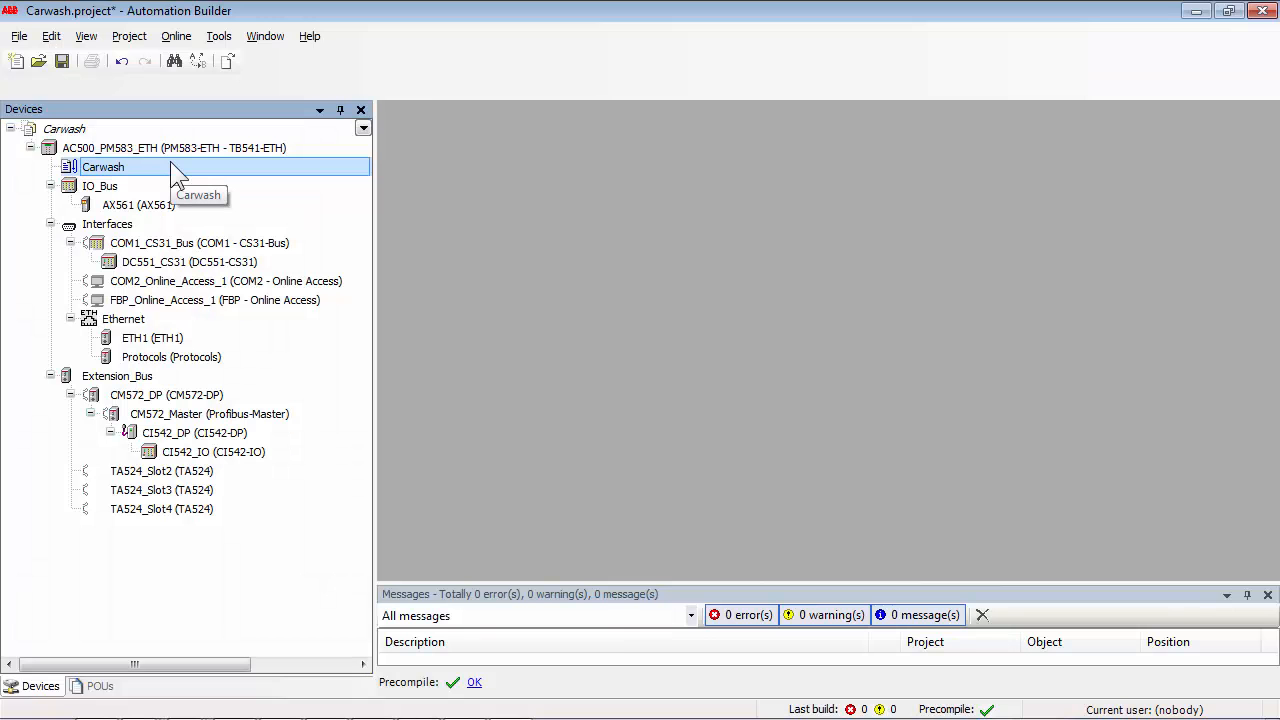
# Re-import the Carwash PLC application from the folder, confirming beetle.bmp is overwritten
pyautogui.rightClick(104, 166)
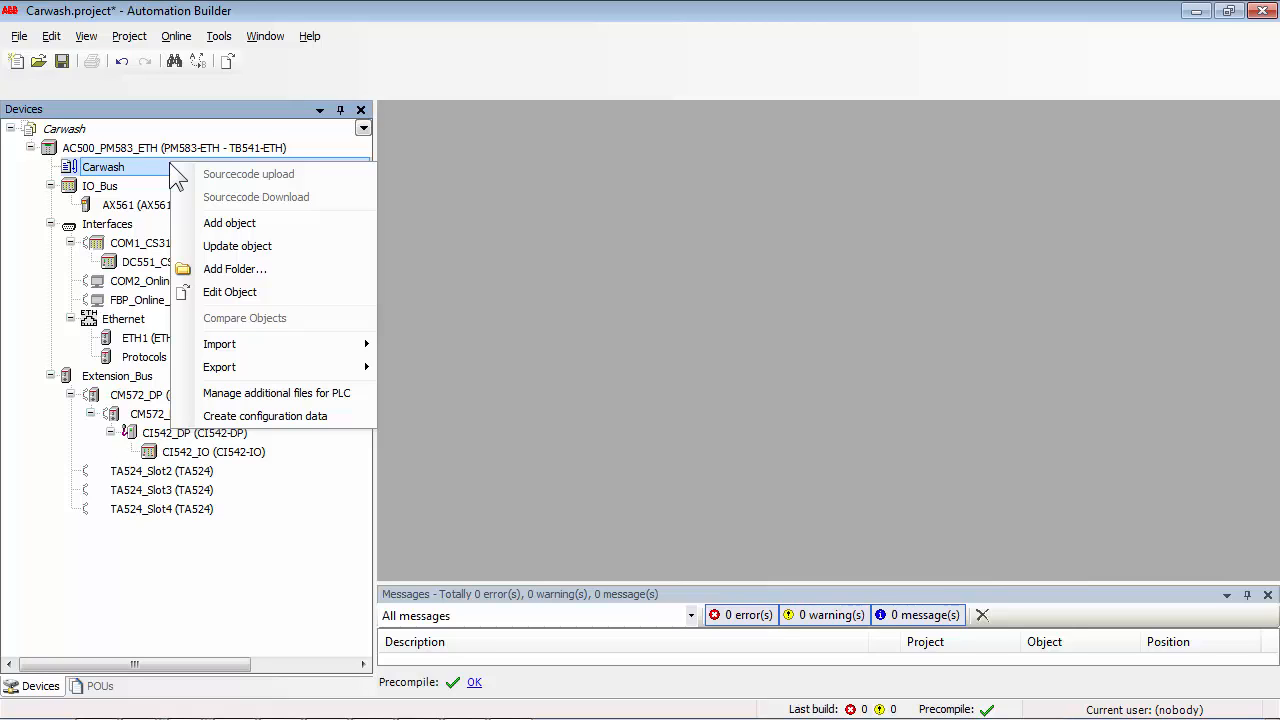
pyautogui.moveTo(220, 344)
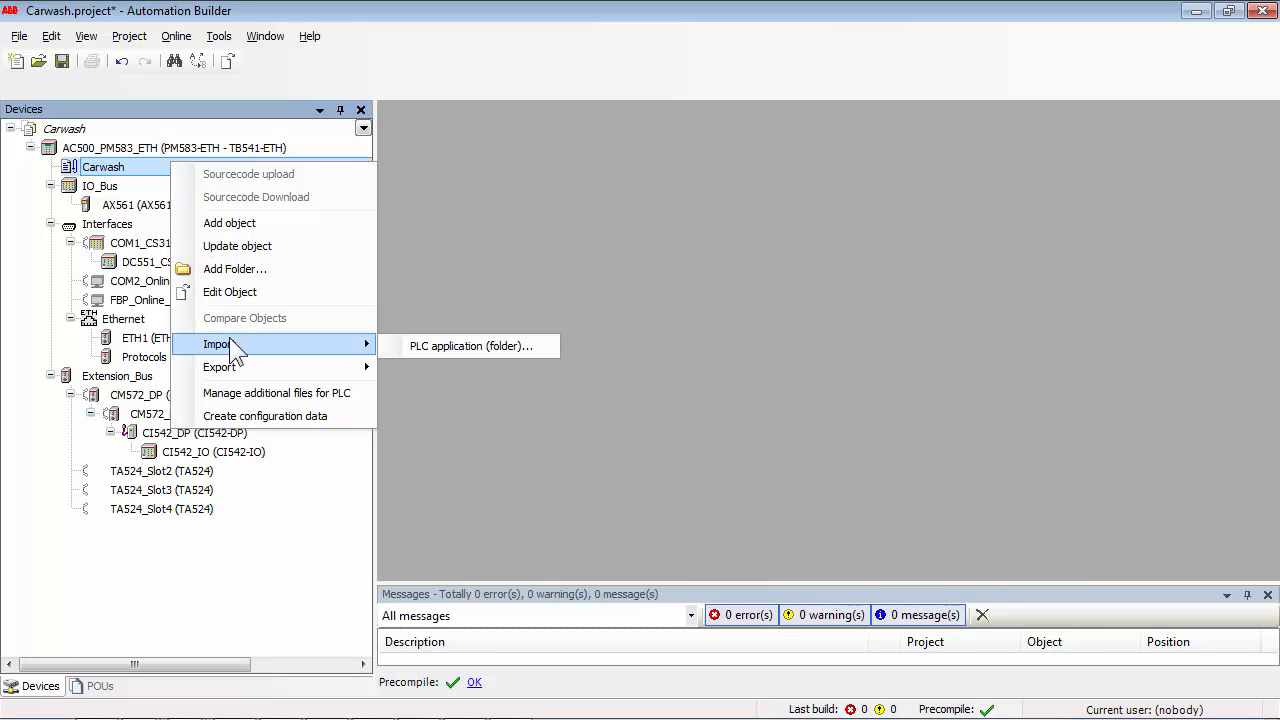
pyautogui.click(464, 344)
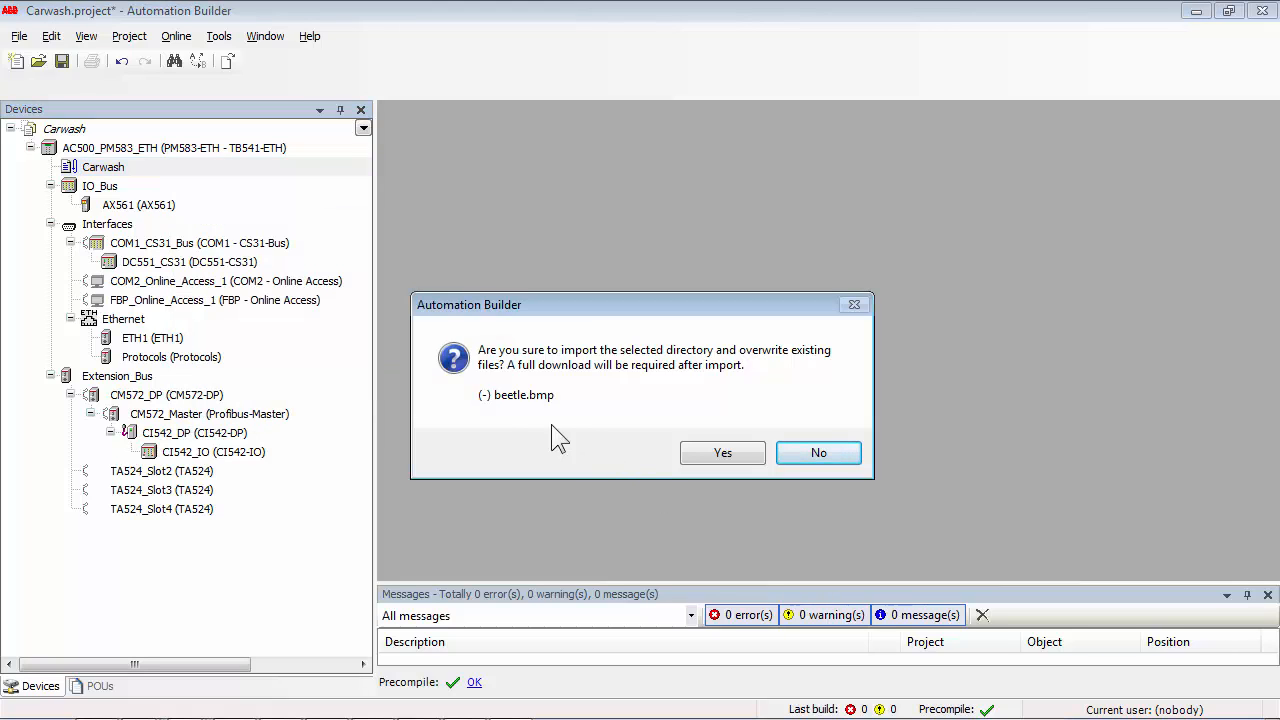
pyautogui.moveTo(722, 452)
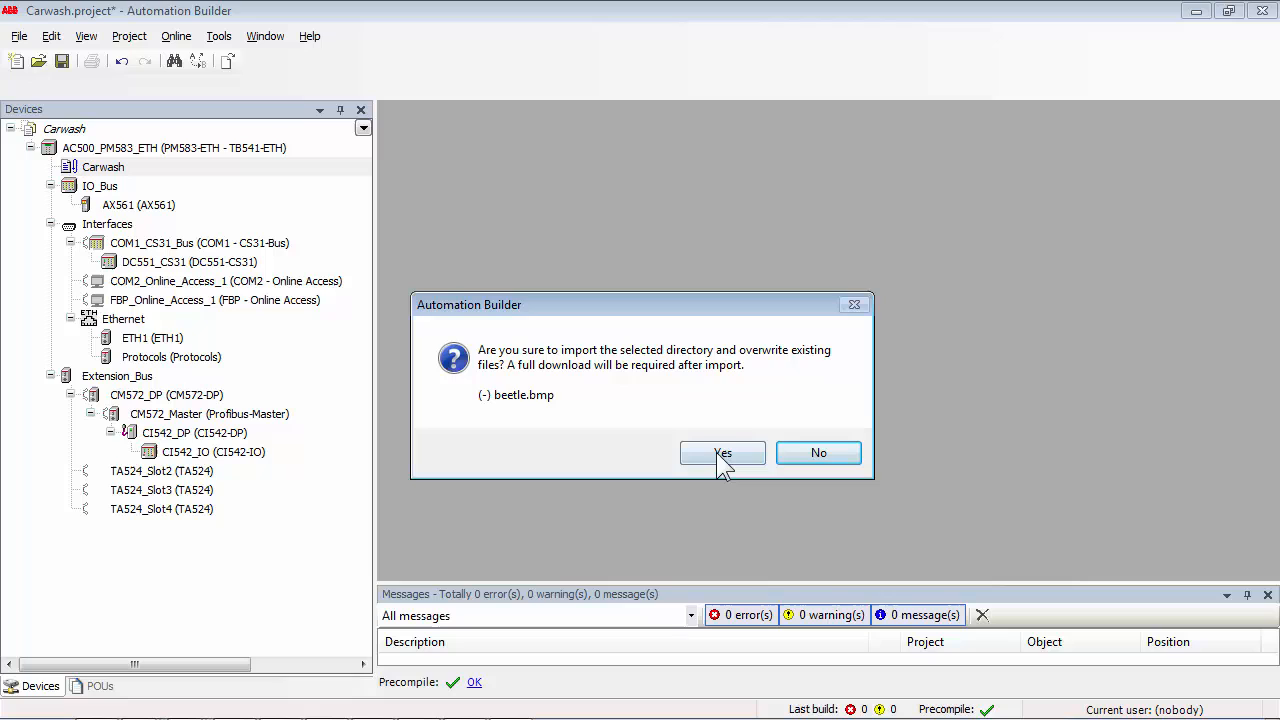
pyautogui.click(724, 452)
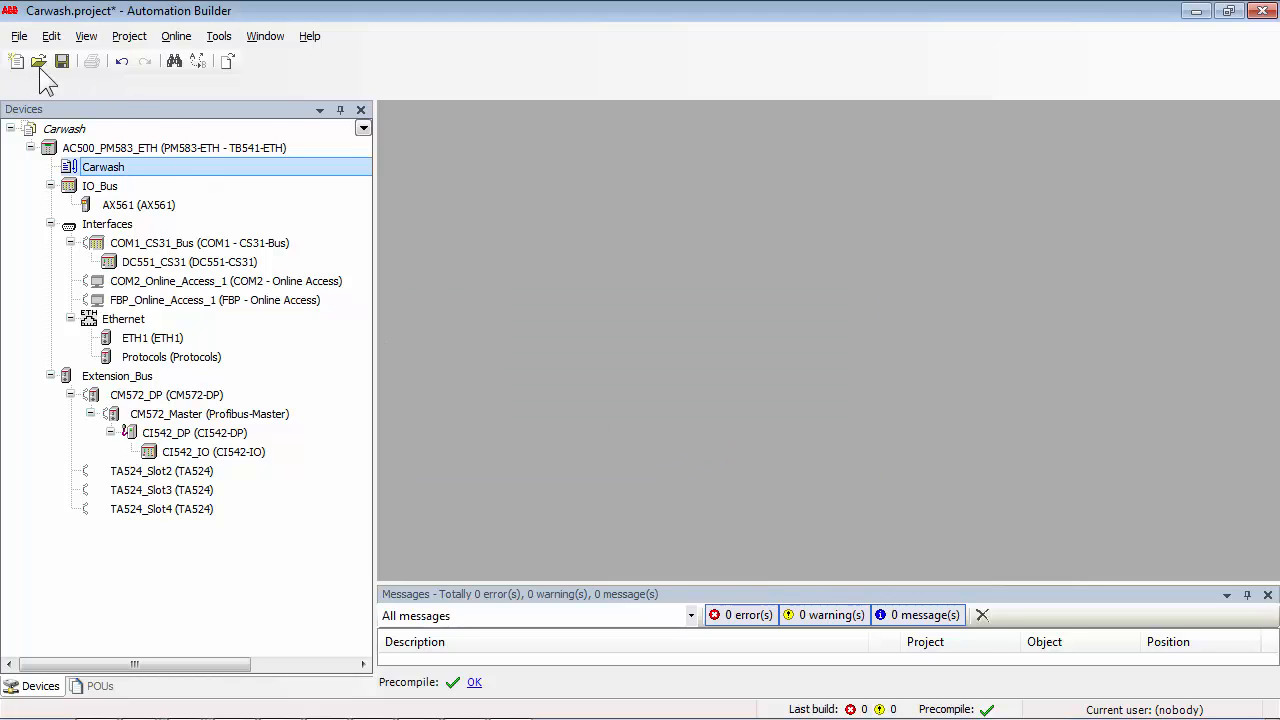
# Save the upgraded Carwash project via Save Project
pyautogui.click(18, 36)
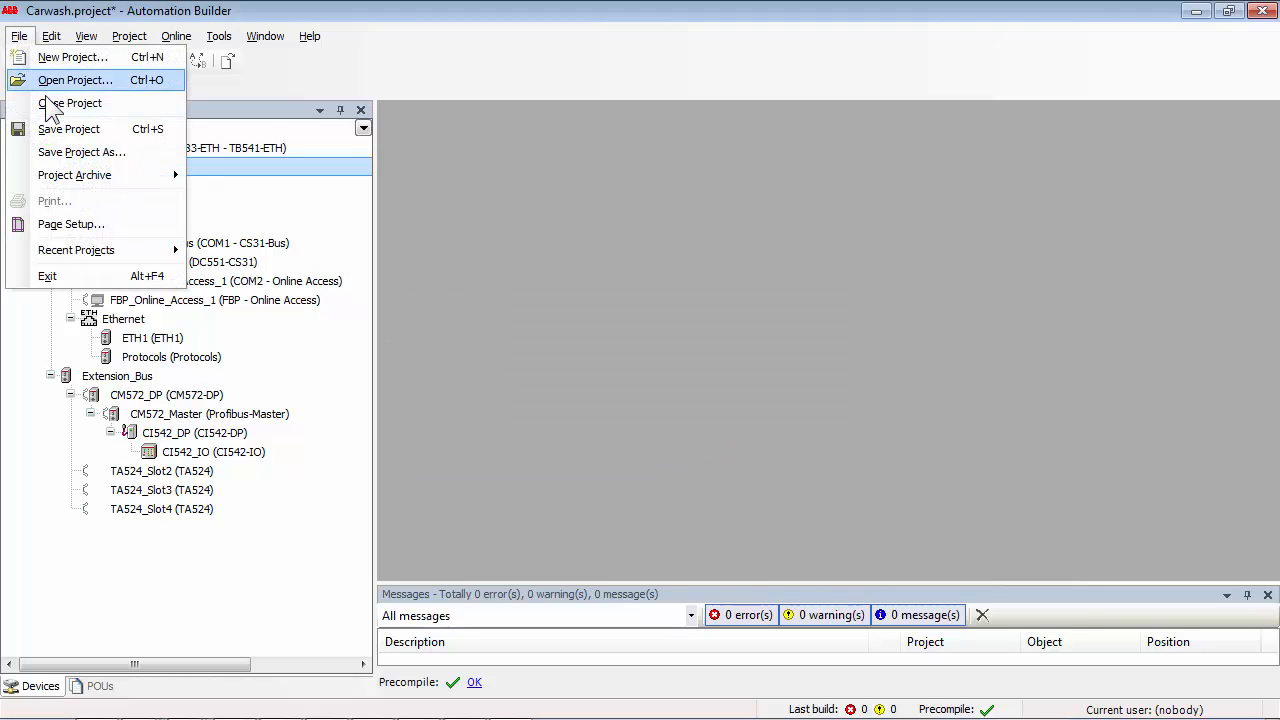
pyautogui.click(68, 128)
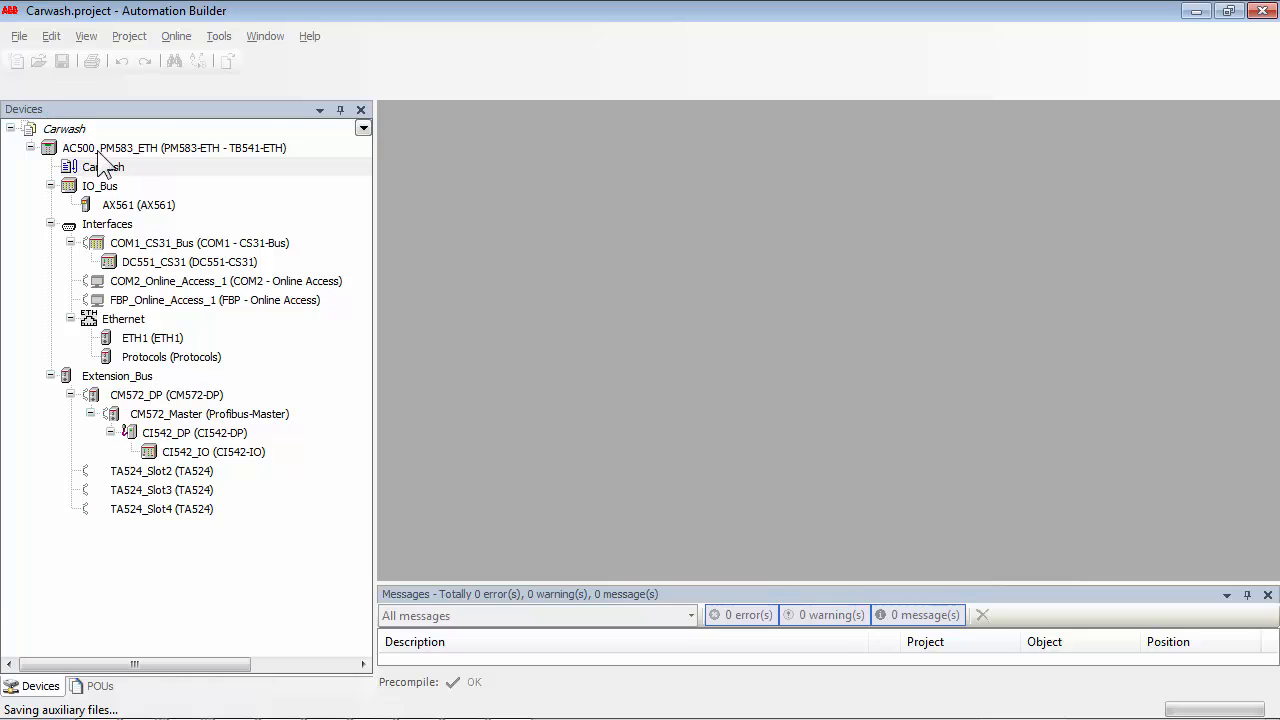